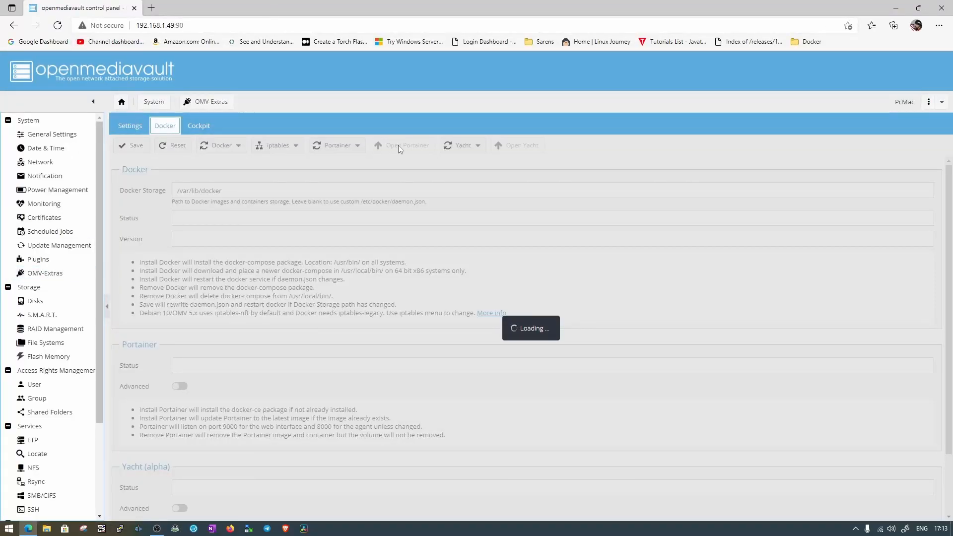
Step: Launch Portainer from the OMV-Extras Docker page and view its running containers
click(403, 146)
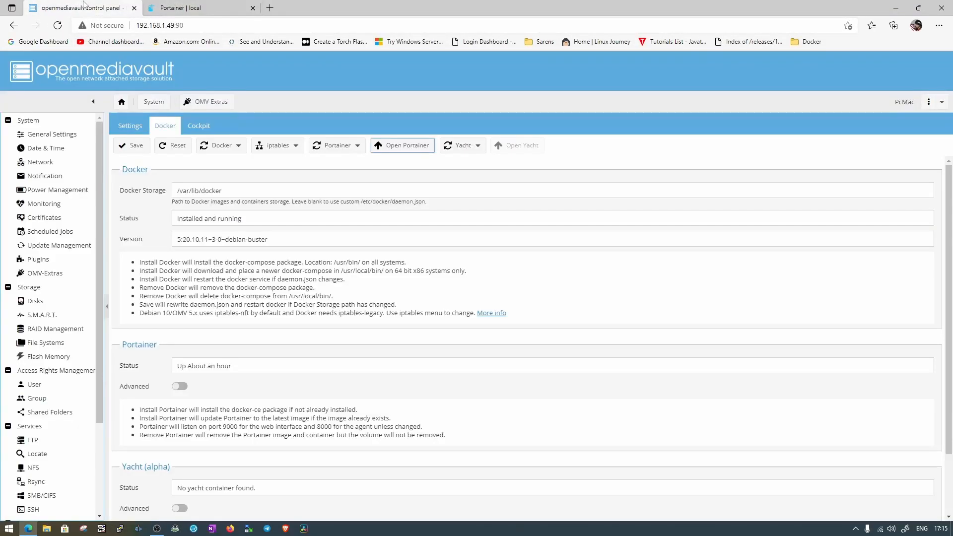
click(194, 7)
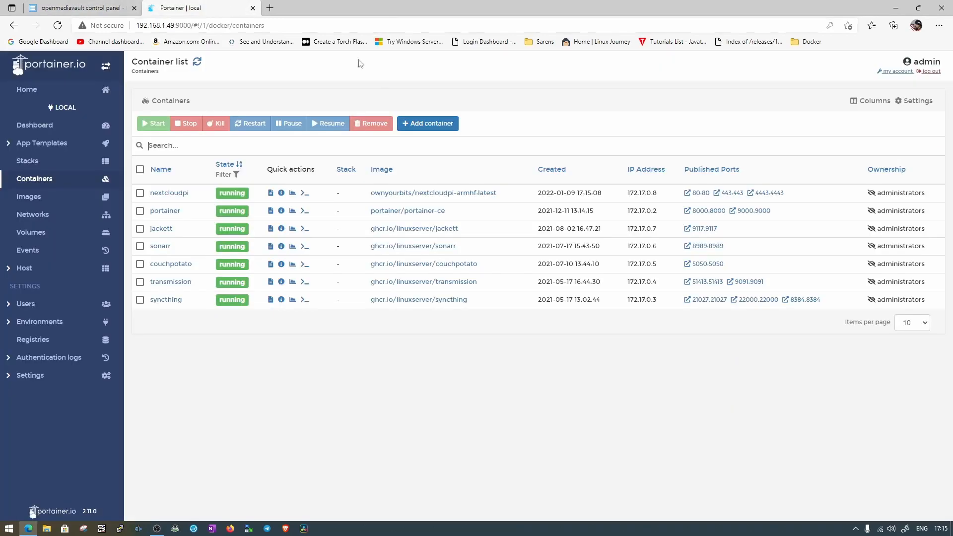
mouse_move(210, 460)
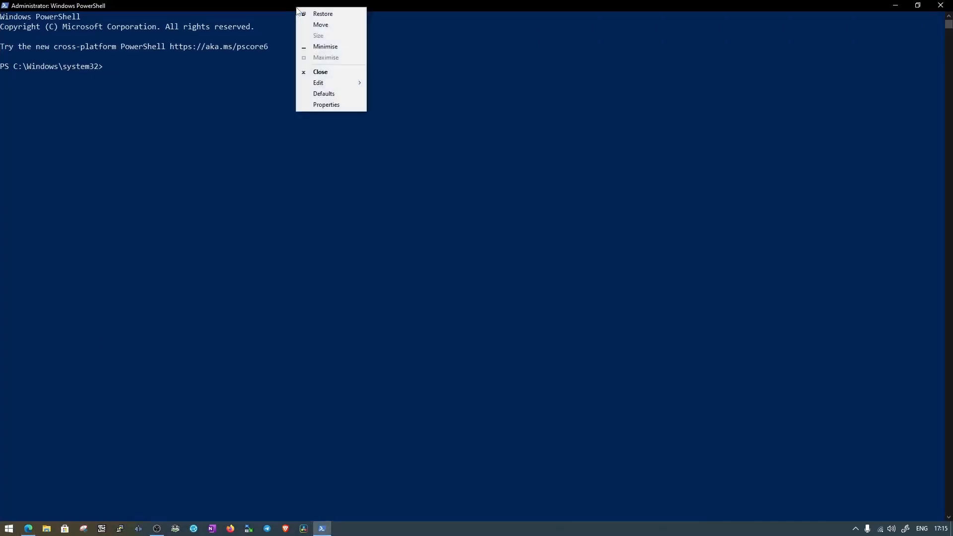
mouse_move(318, 83)
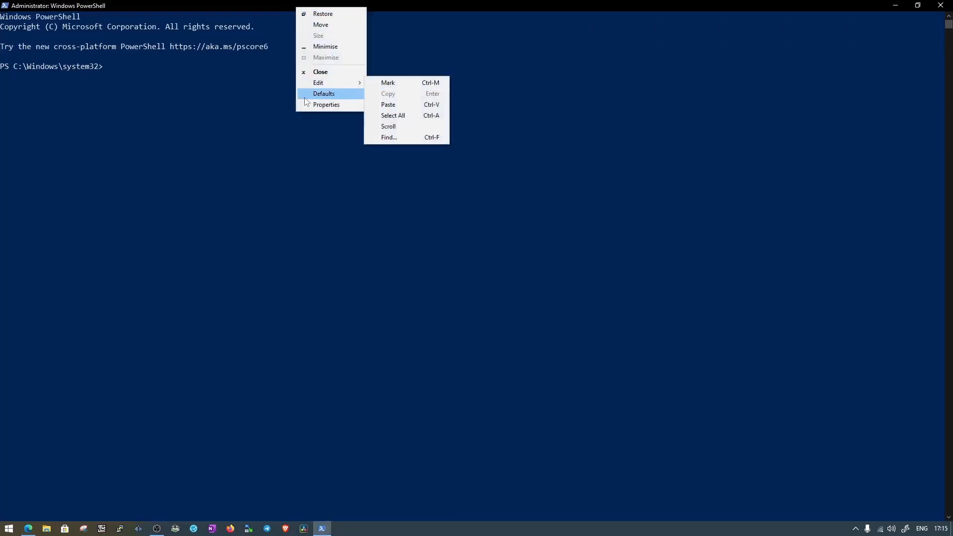
click(327, 104)
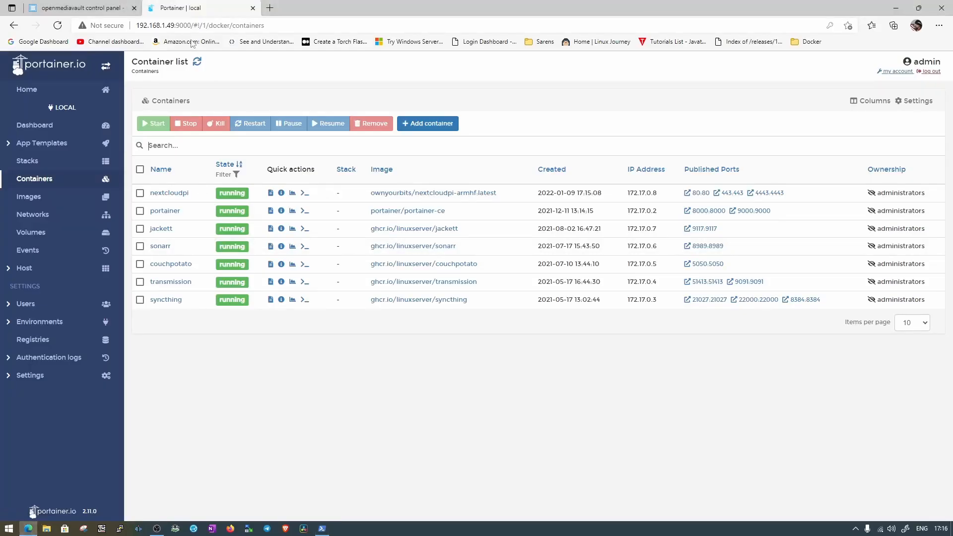
mouse_move(269, 8)
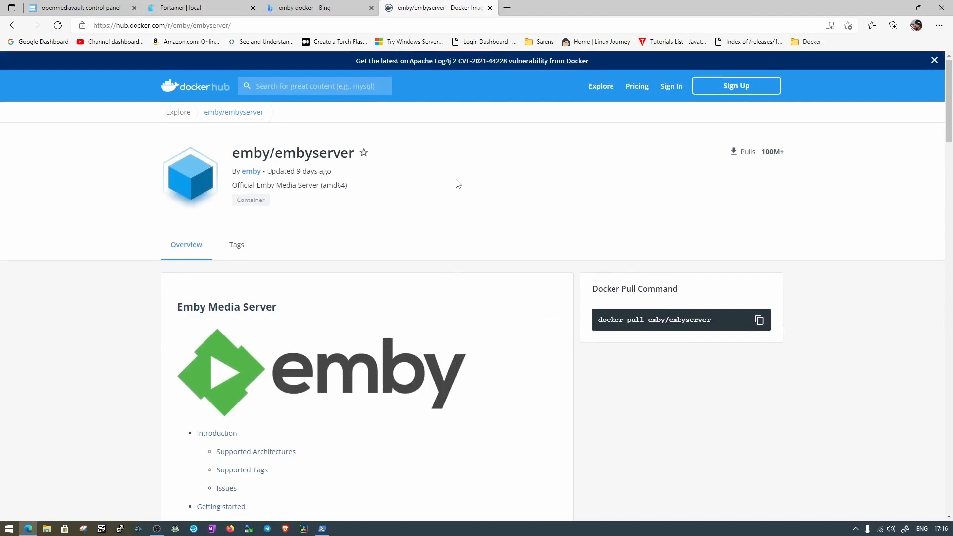
Step: Open the linuxserver/emby docs in a new tab and scroll to the docker cli example
click(316, 7)
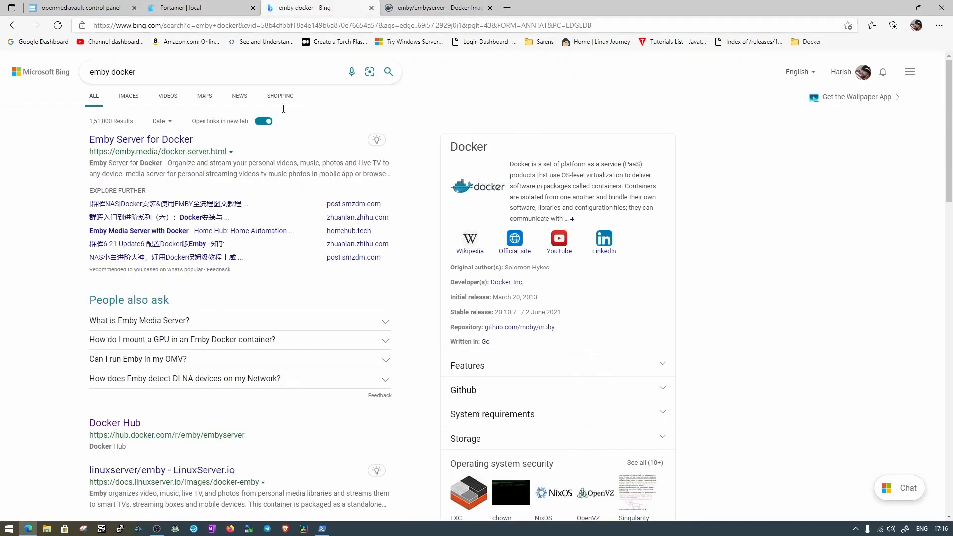
right_click(162, 470)
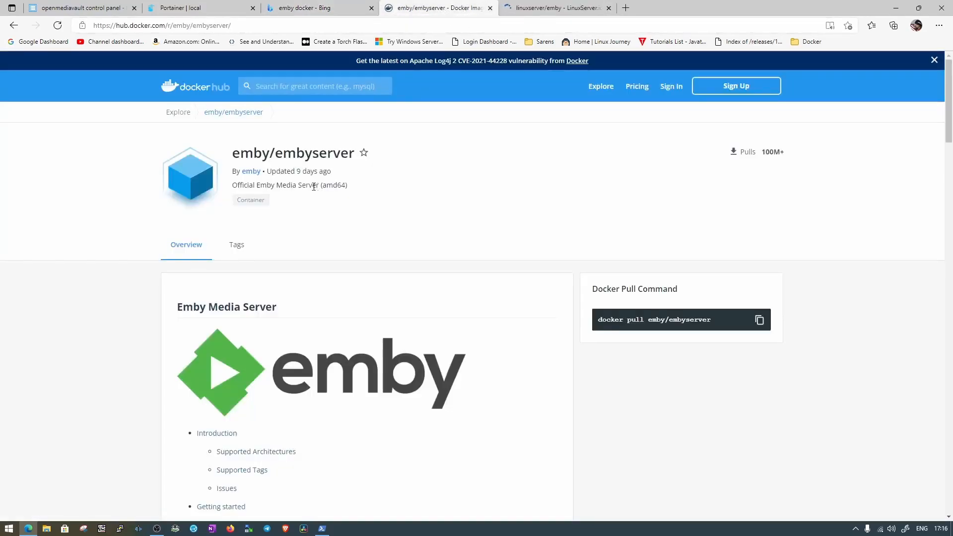
click(553, 8)
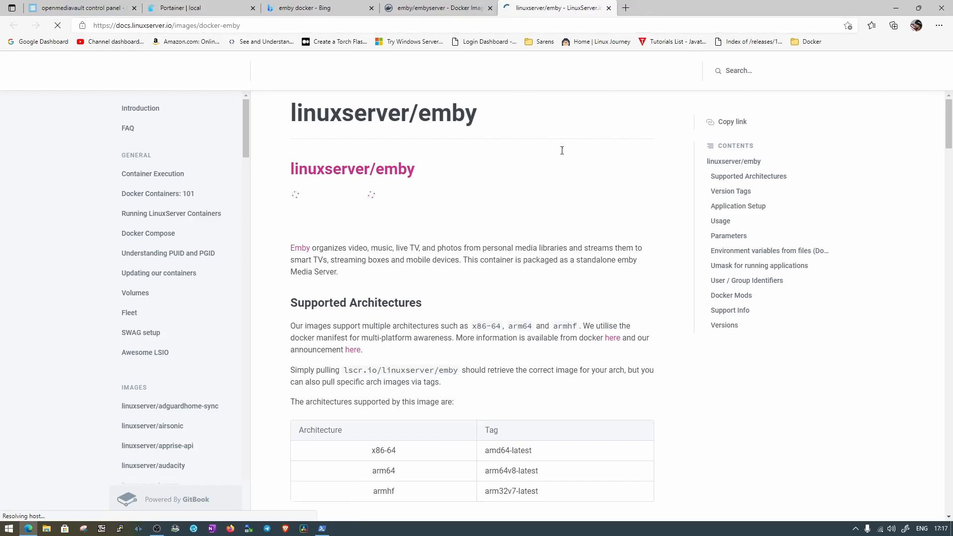
scroll(down, 3)
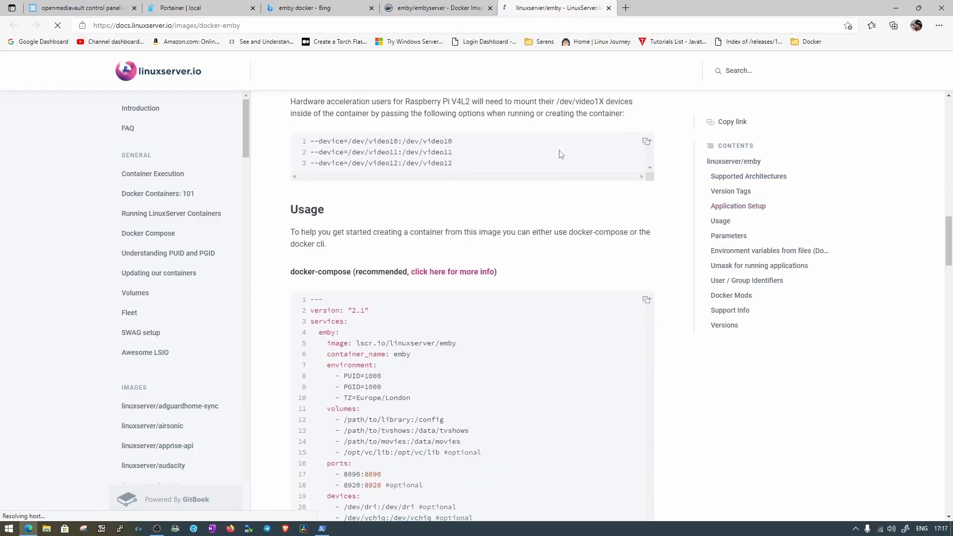
scroll(down, 3)
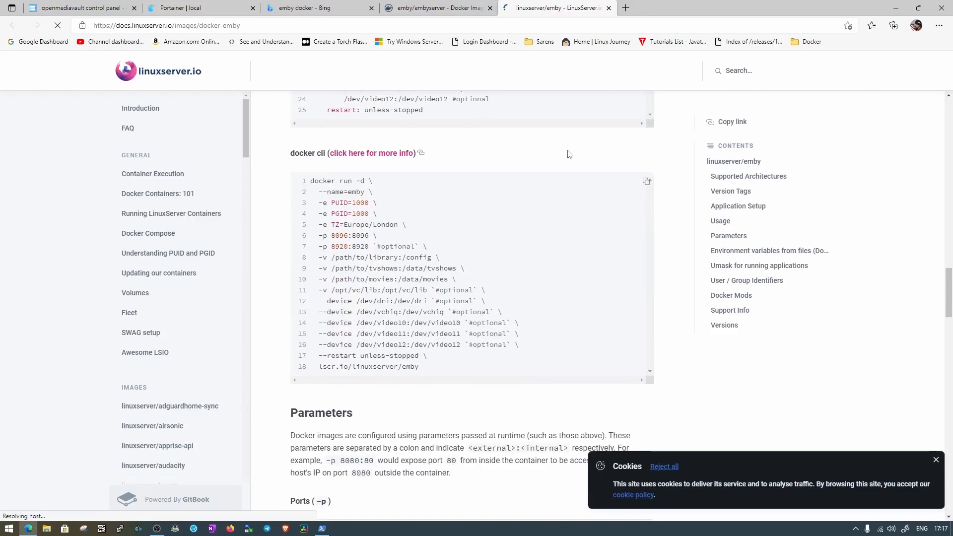
Step: Copy the docker run command from emby/embyserver's Docker Hub installation section
click(425, 8)
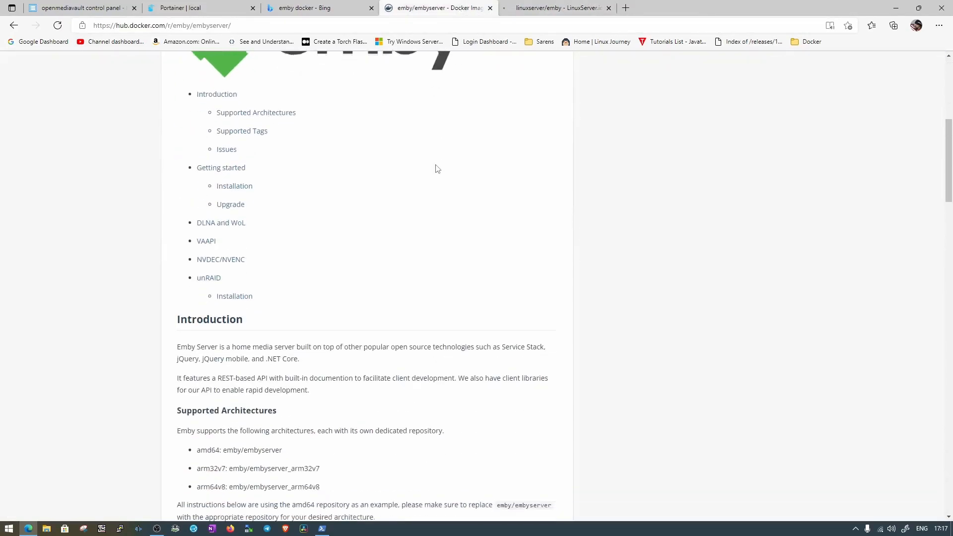
scroll(down, 3)
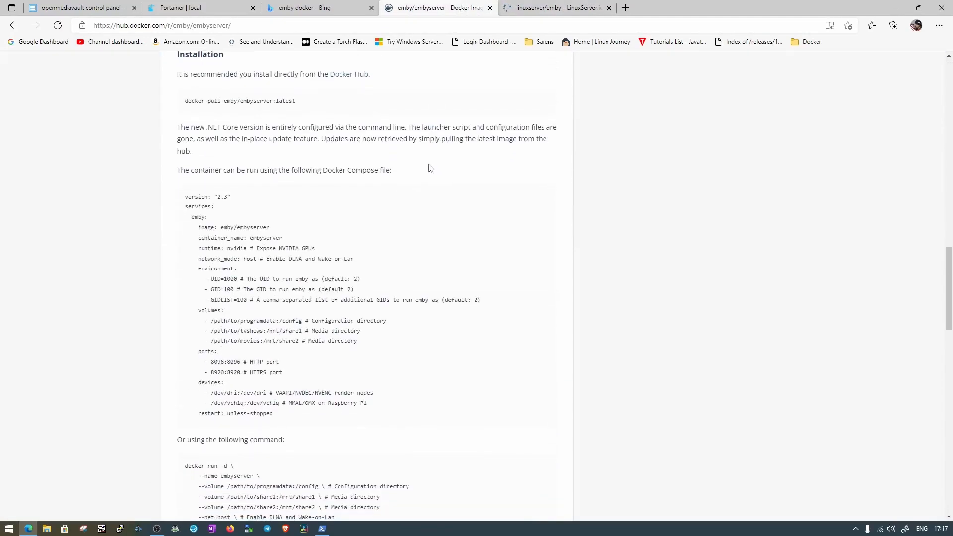
scroll(down, 3)
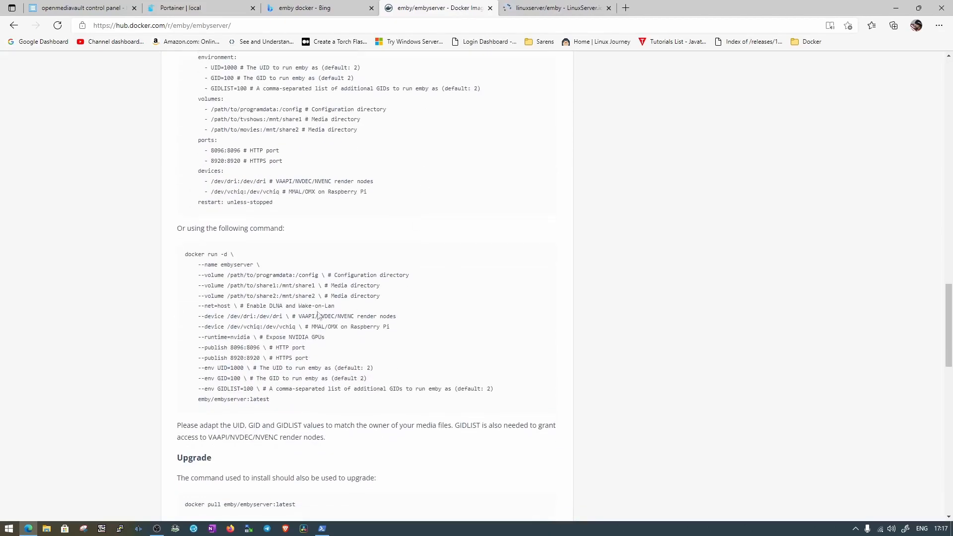
mouse_move(192, 286)
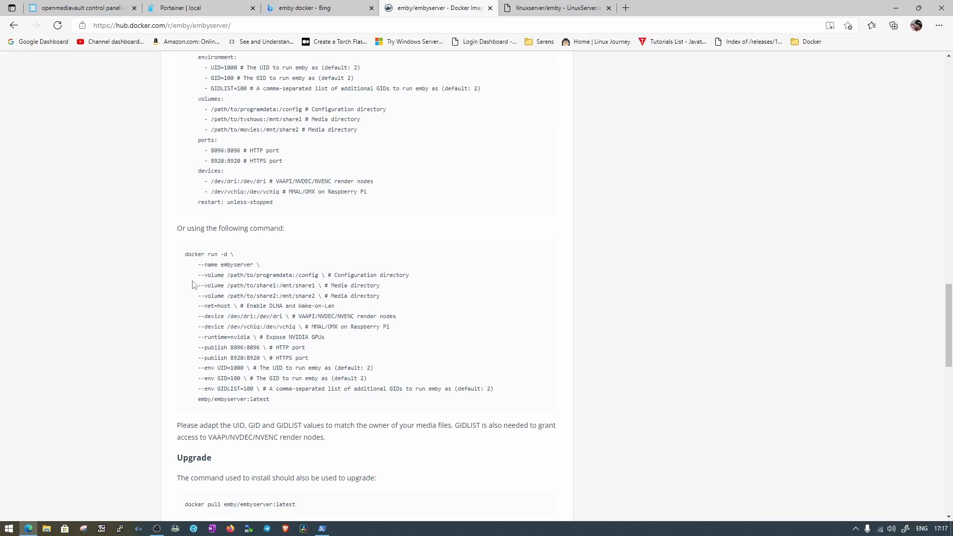
drag(185, 254, 225, 285)
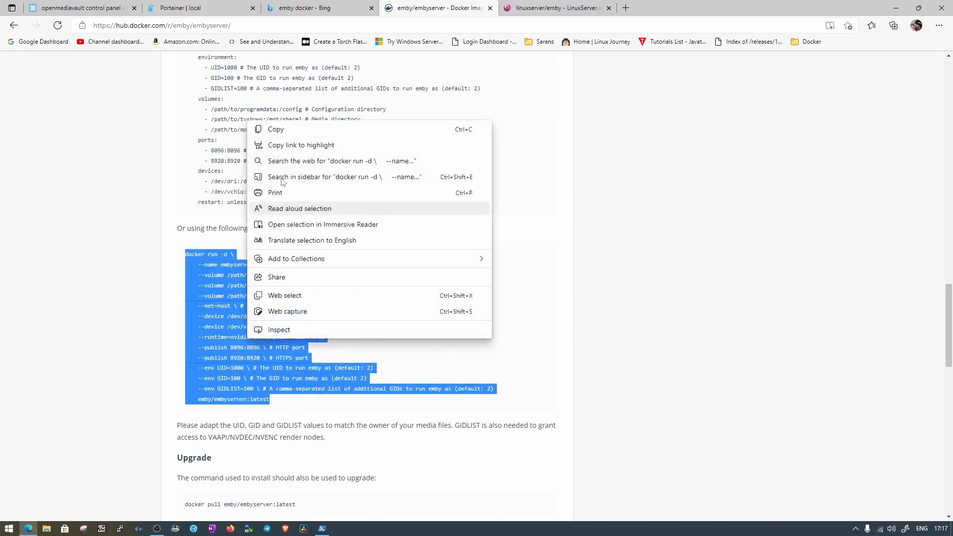
click(234, 389)
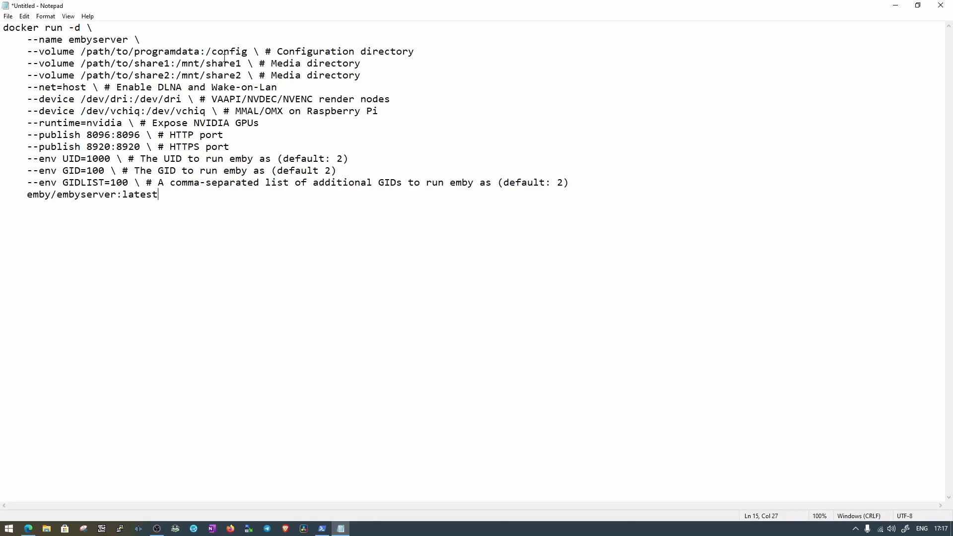
Step: Review the share1 and share2 mount names in Notepad, then return to openmediavault
double_click(224, 63)
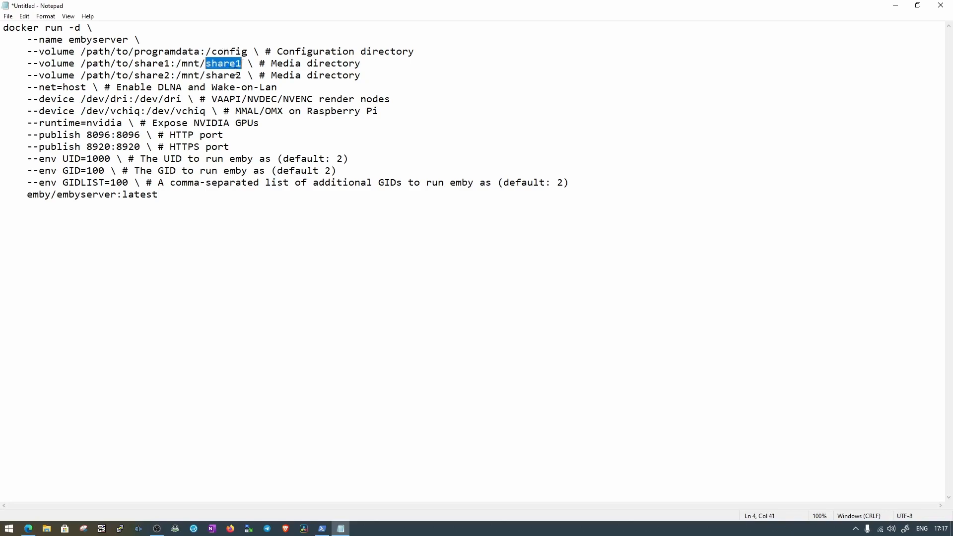
double_click(223, 75)
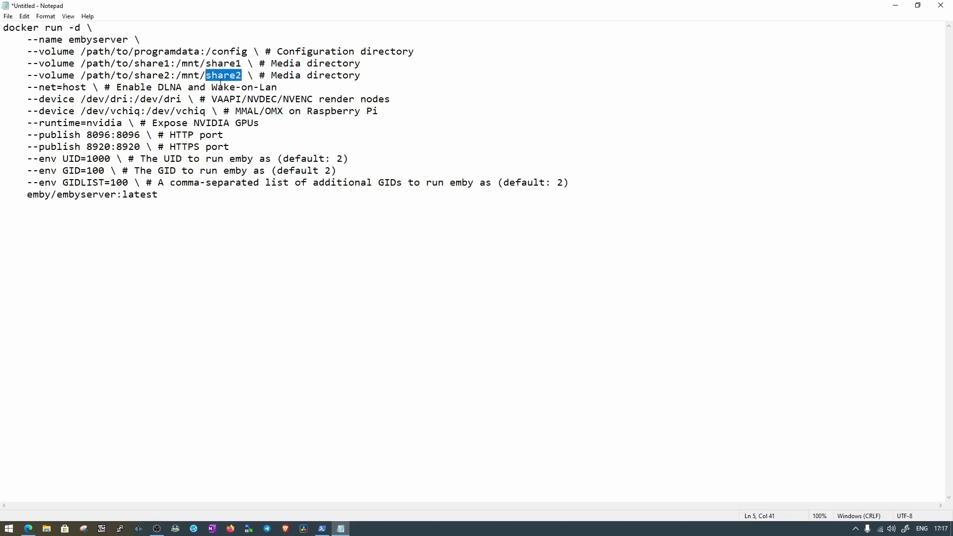
click(176, 58)
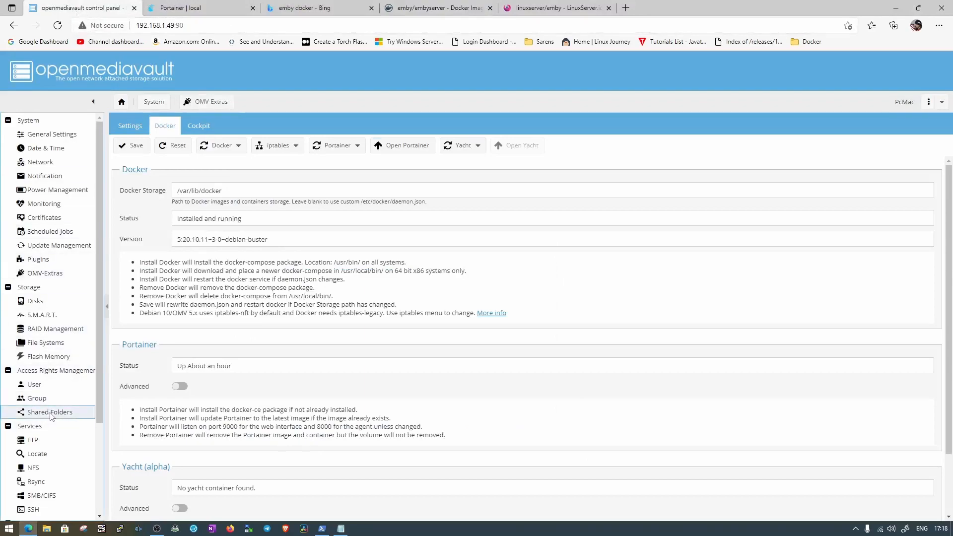
Step: Look up the Containers and Media absolute paths under Shared Folders
click(49, 412)
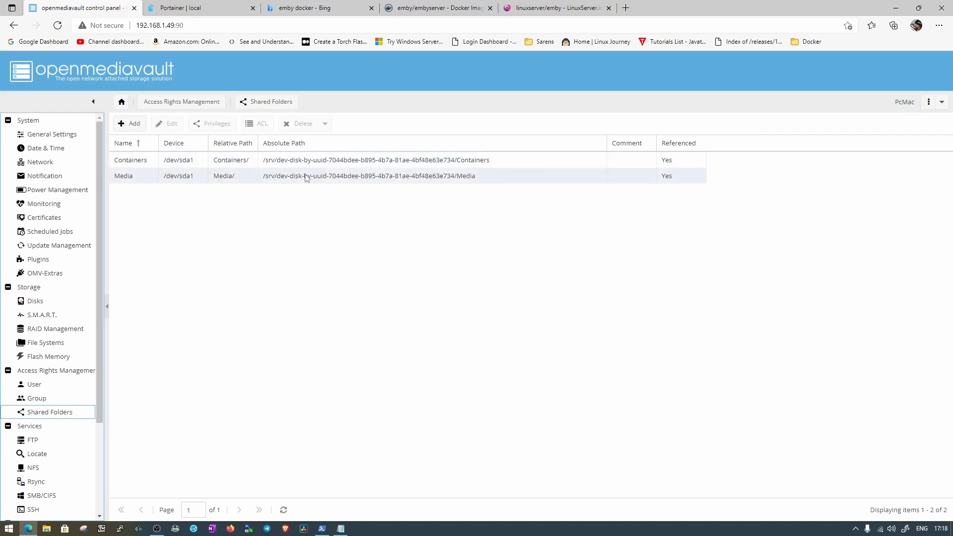
key(F12)
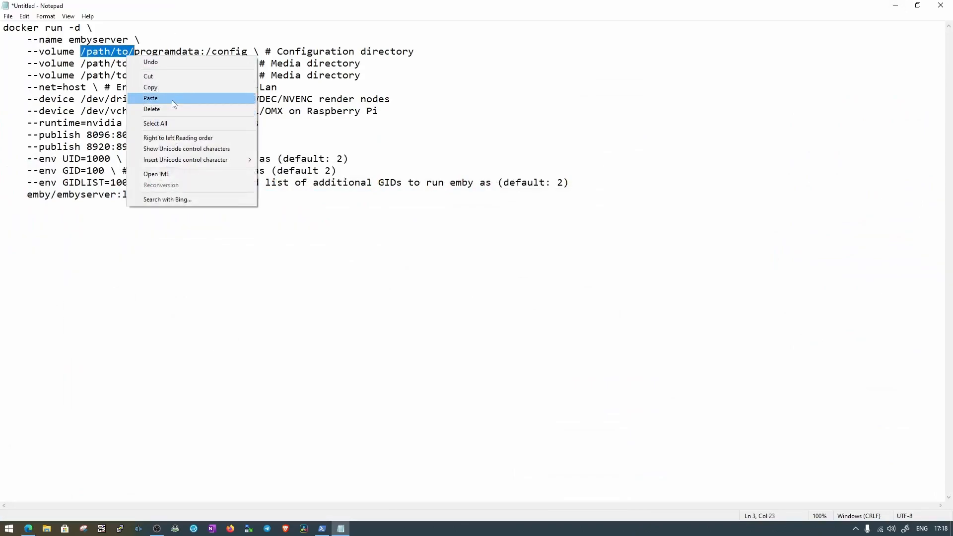
Step: Point the config volume at the Containers path with an embyserver subfolder
click(150, 97)
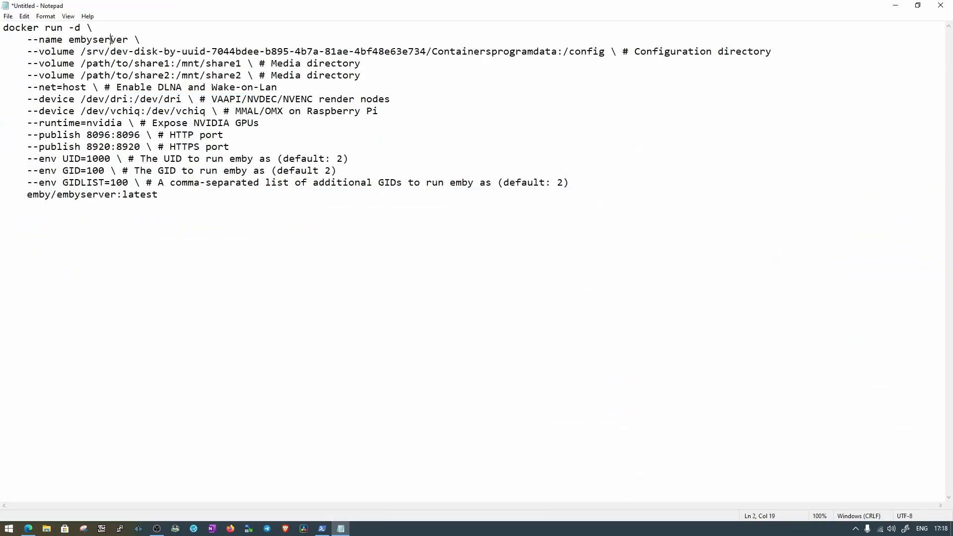
double_click(98, 40)
text(/embyserver/)
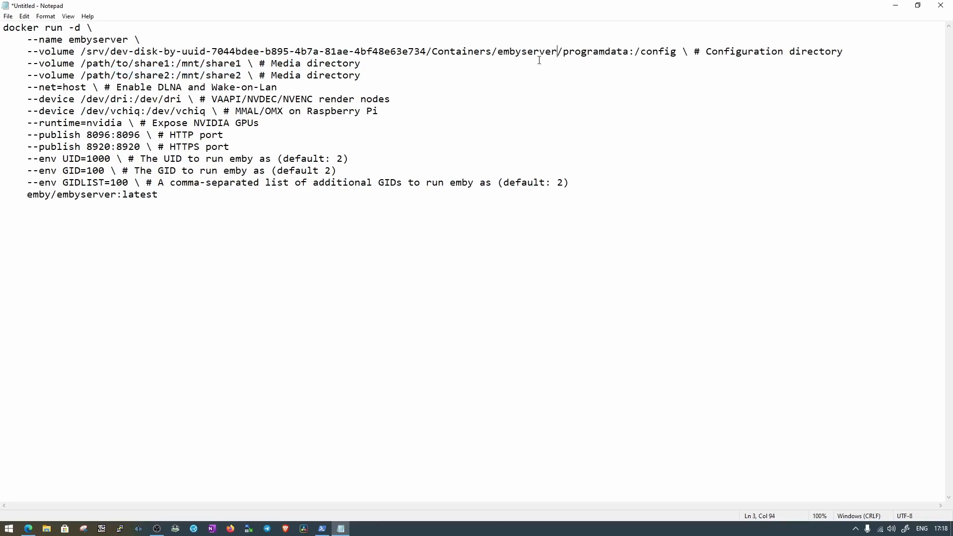
mouse_move(618, 57)
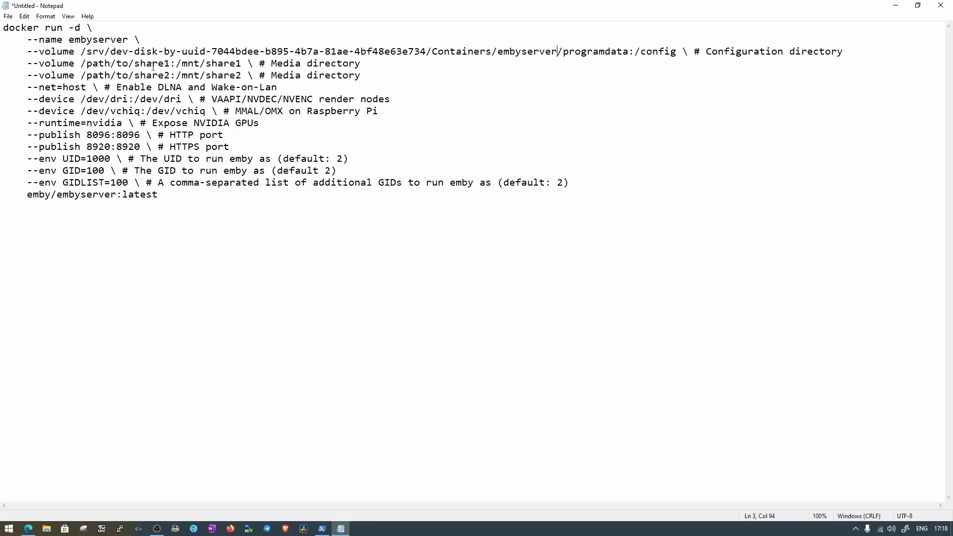
mouse_move(87, 480)
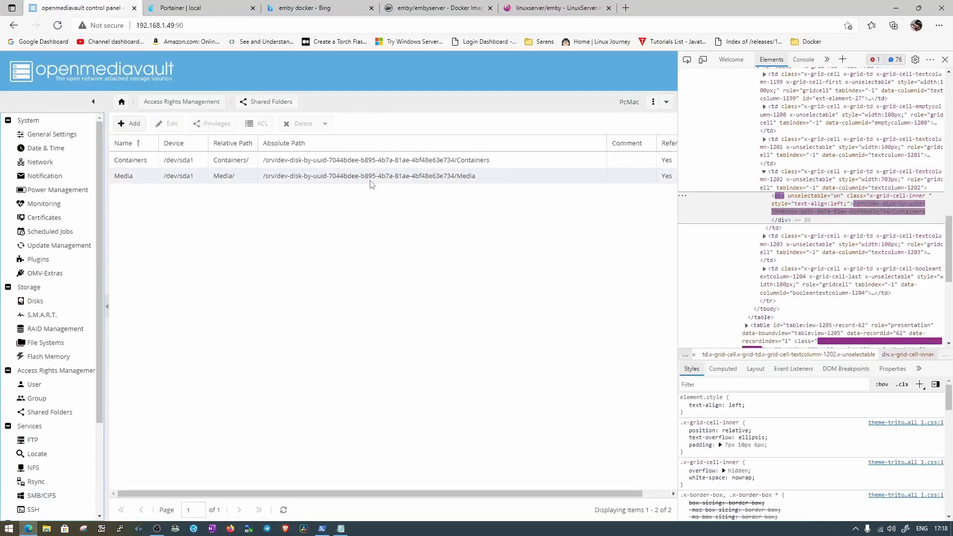
Step: Replace /path/to/ with the Media disk path on both media volume lines
click(371, 176)
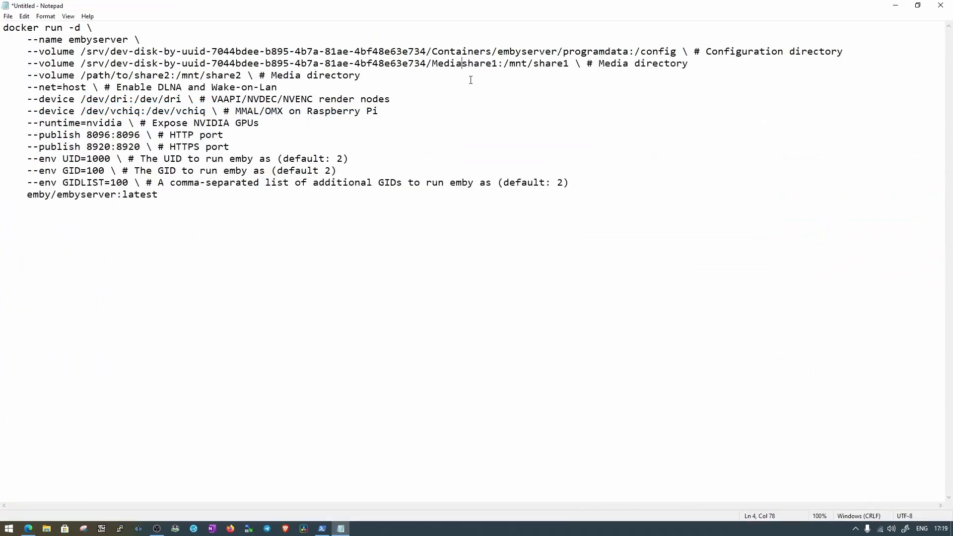
text(/)
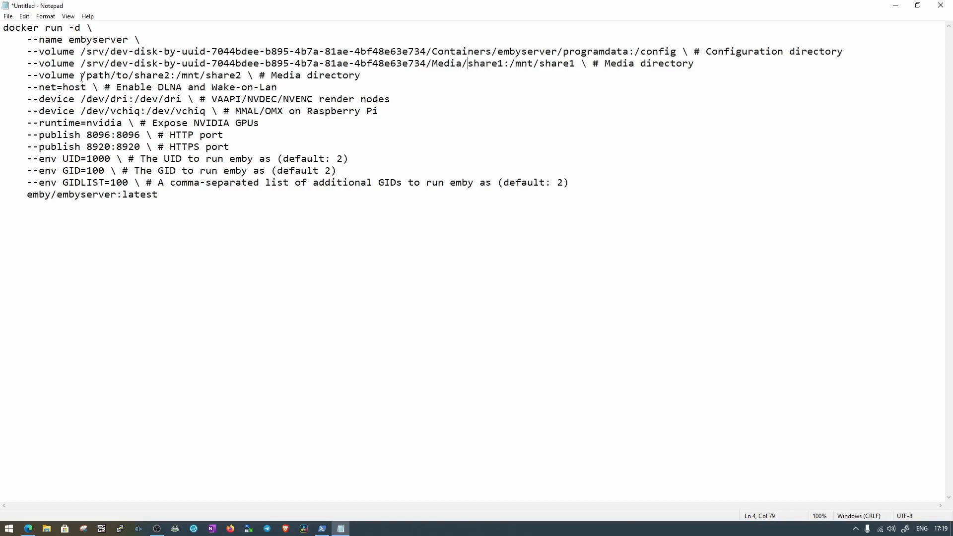
right_click(106, 75)
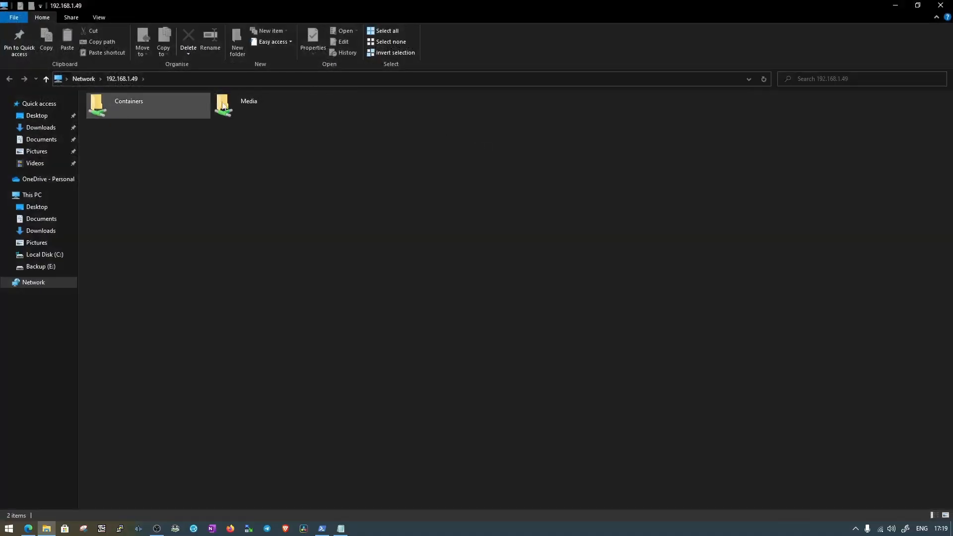
Step: Open the Media share and copy the movies folder name
double_click(223, 105)
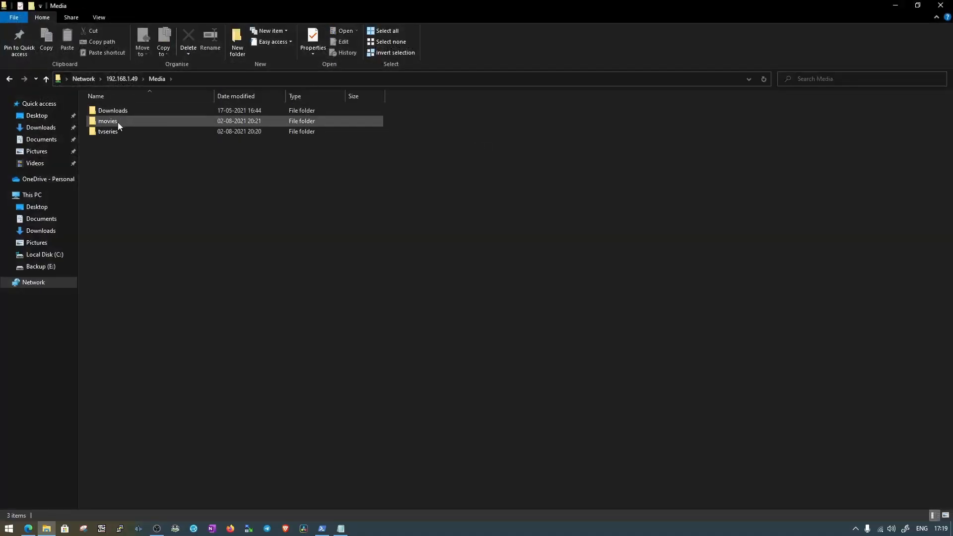
click(107, 120)
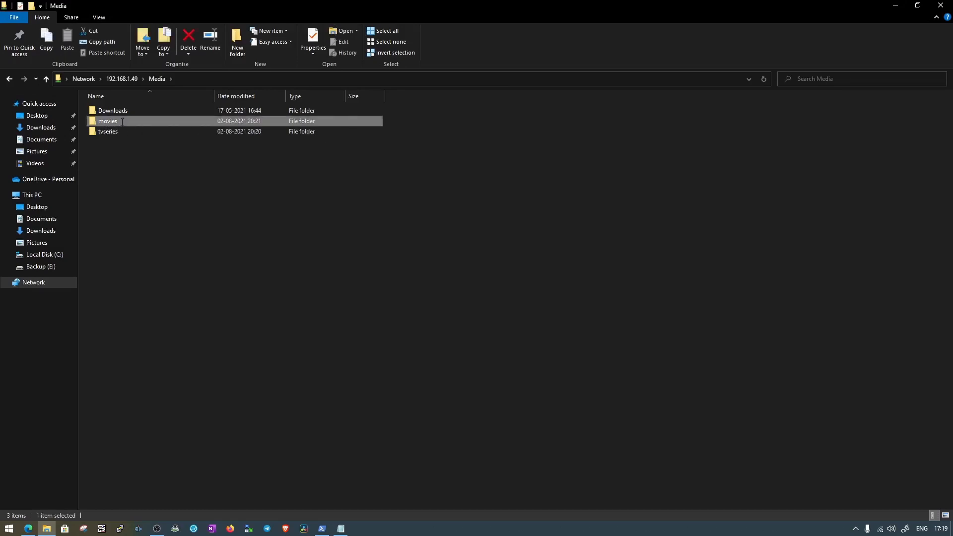
right_click(108, 121)
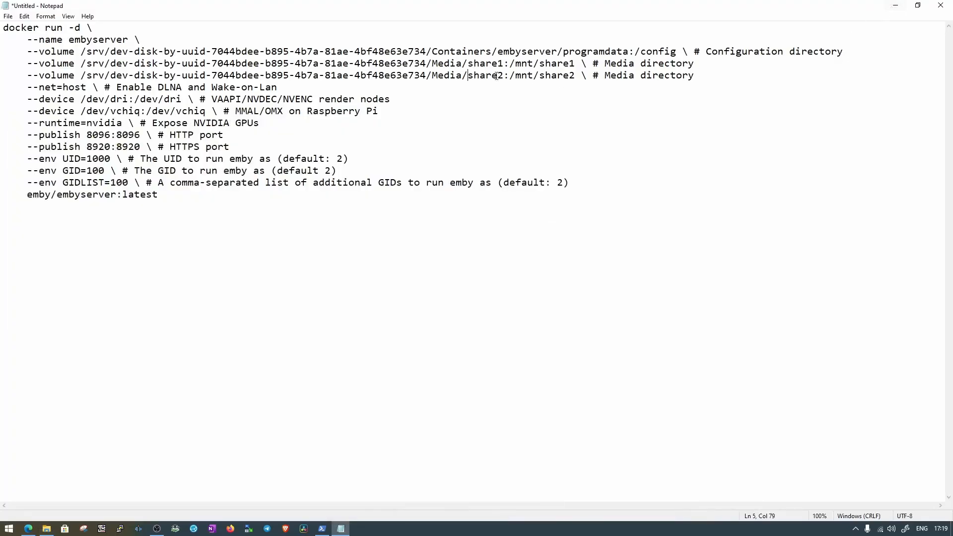
Step: Replace share1 with movies and share2 with tvseries, then select the 8096:8096 port mapping
double_click(485, 63)
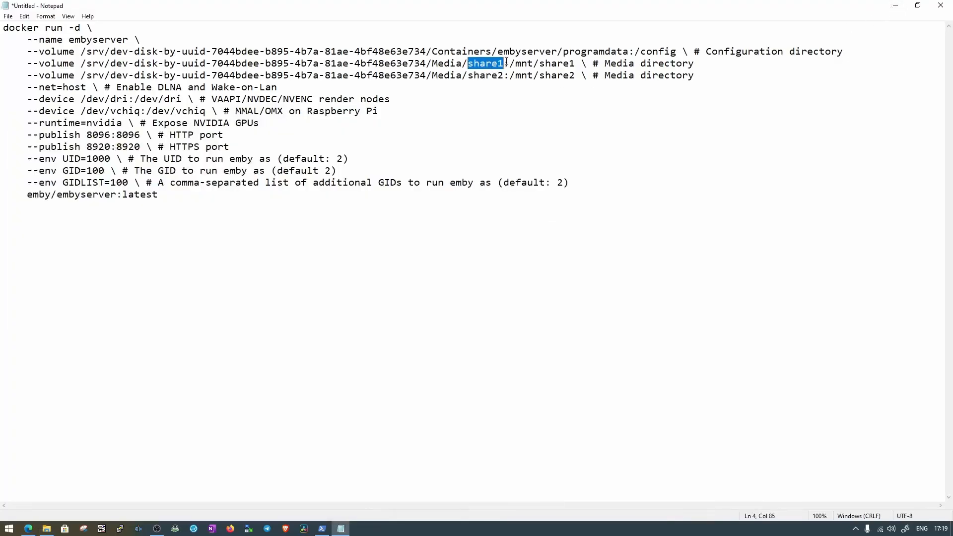
right_click(503, 63)
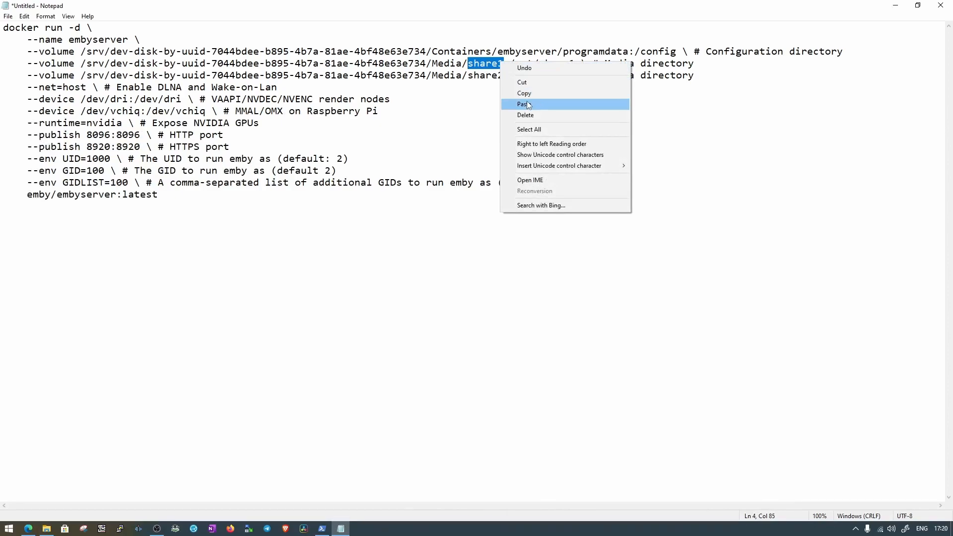
click(523, 104)
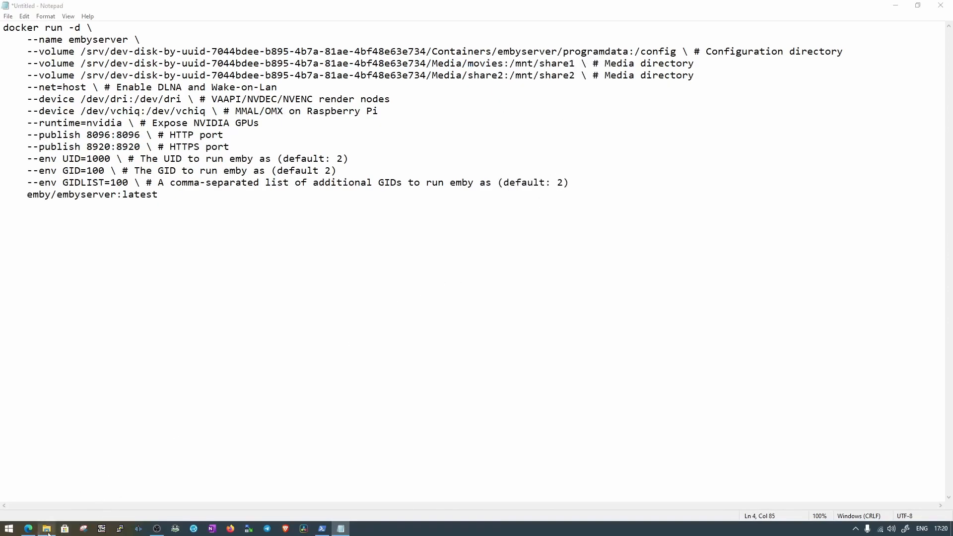
click(46, 528)
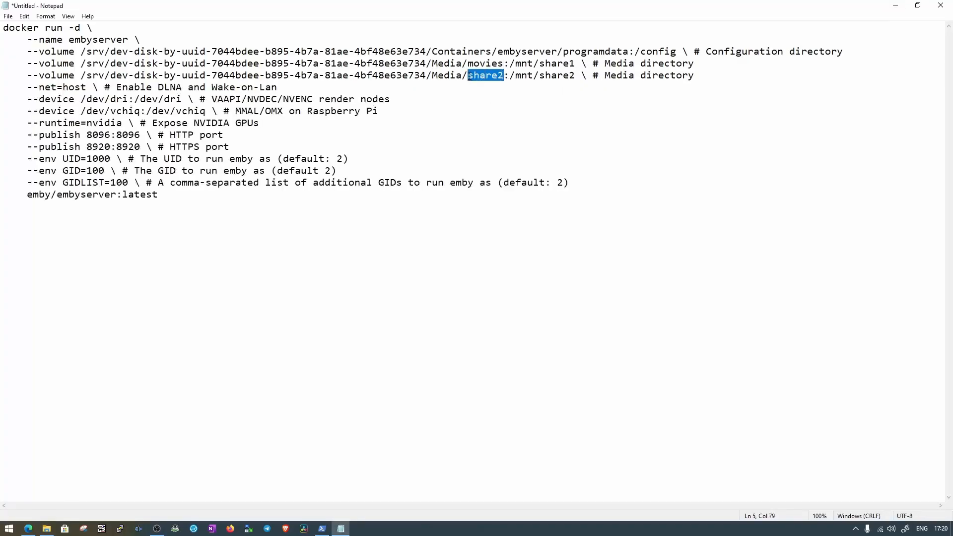
text(tvseries)
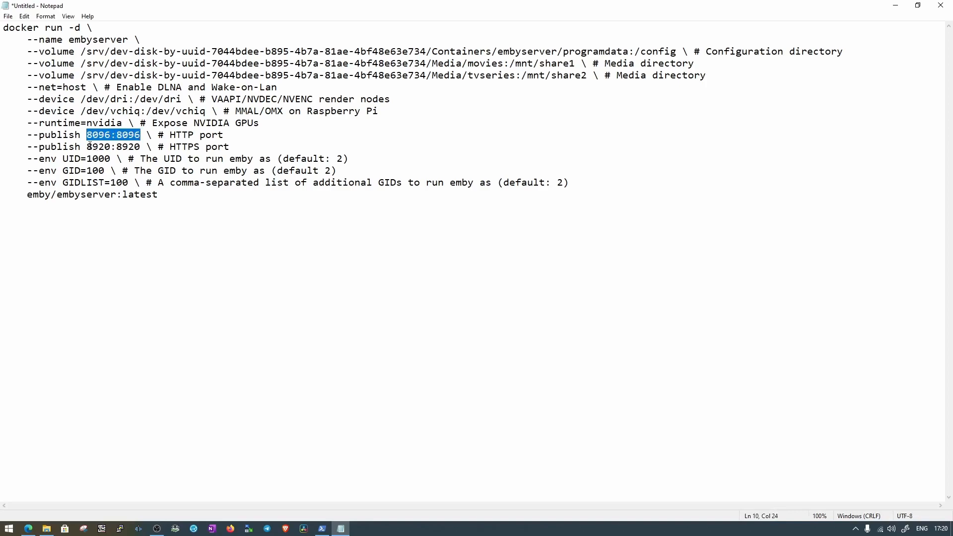
double_click(113, 147)
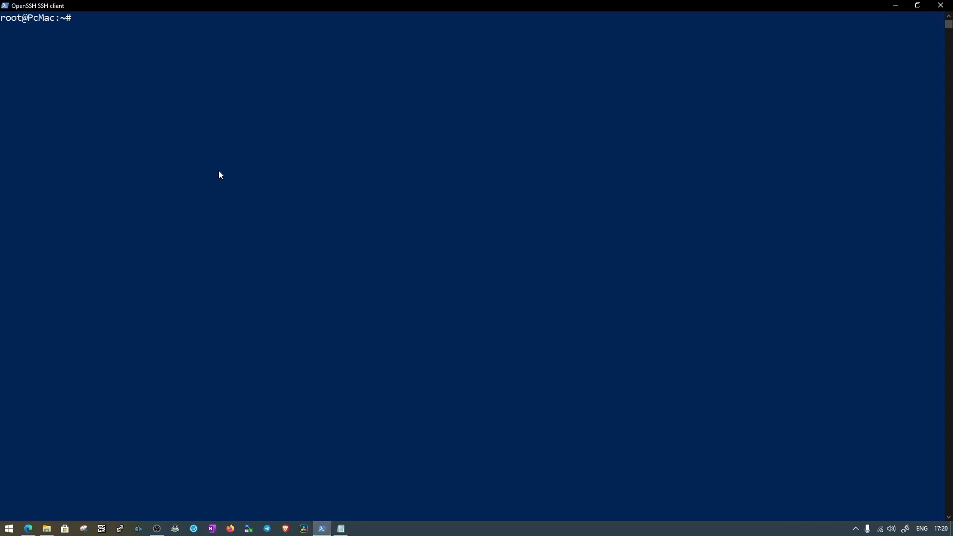
Step: Run 'id pcma' over SSH to find the user's uid and gid
text(id pcma)
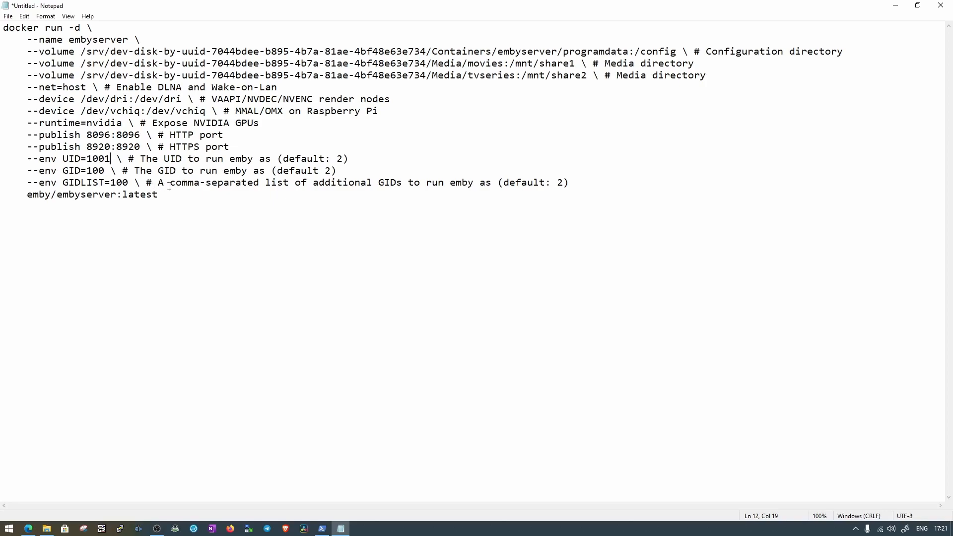
Step: Select and copy the whole docker run command with UID set to the login user's ID
key(ctrl+a)
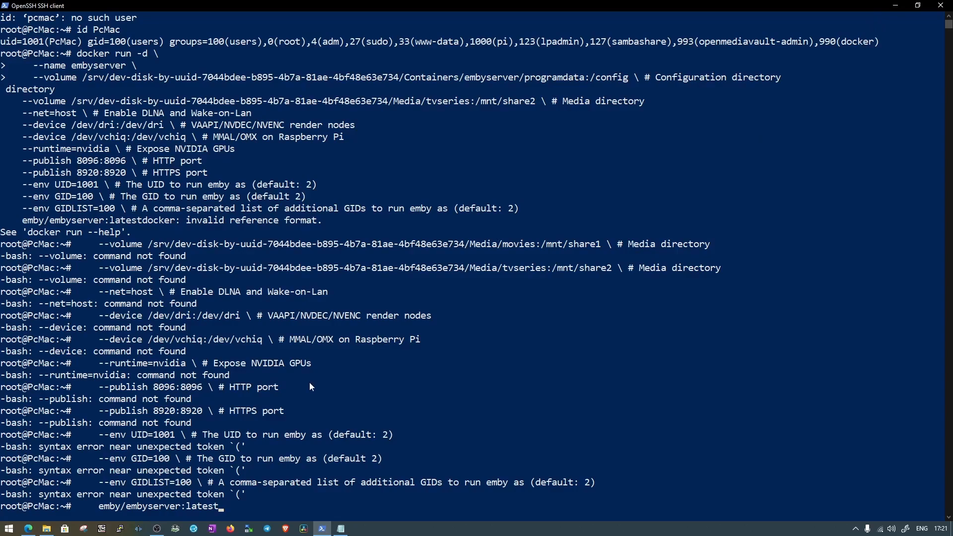
Step: Run the pasted emby docker command in the SSH terminal, which fails with invalid reference format
key(Backspace)
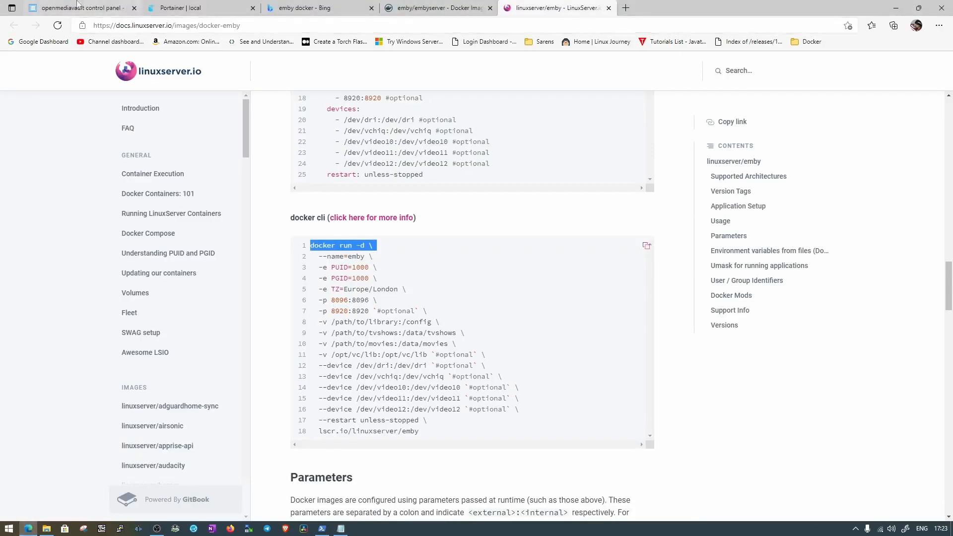
Step: Glance at openmediavault, then paste the linuxserver/emby docker cli block into Notepad
click(79, 7)
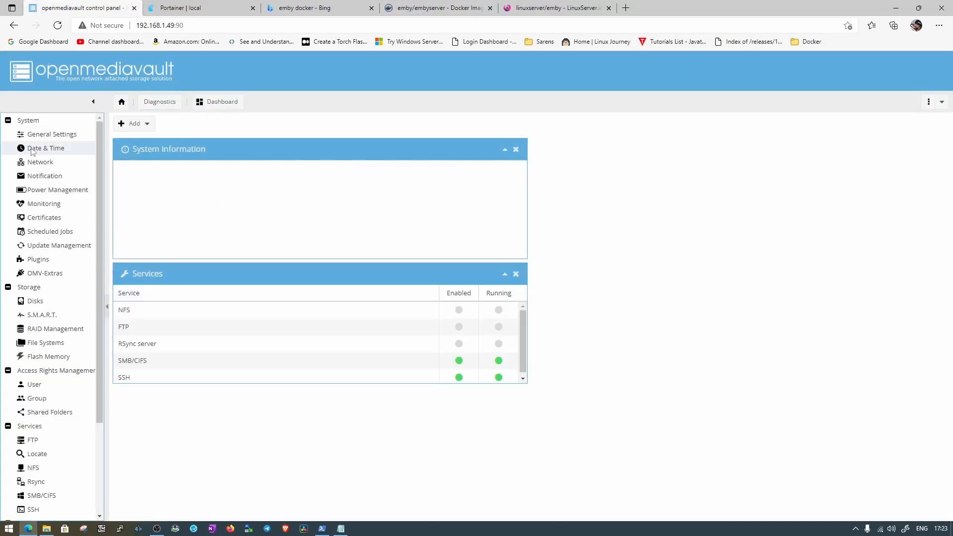
right_click(194, 227)
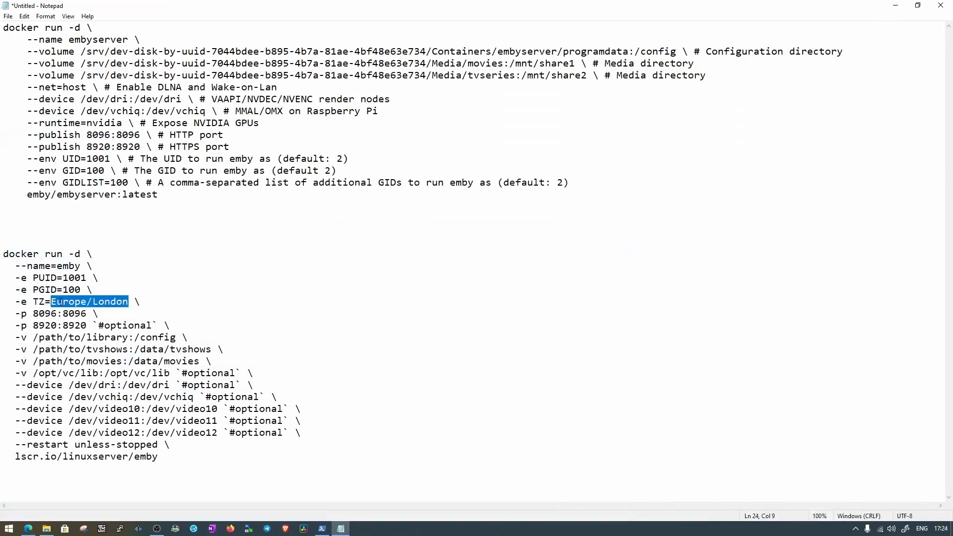
Step: Set TZ to Asia/Kolkata and delete the optional device and library lines
text(Asia/Kolkata \)
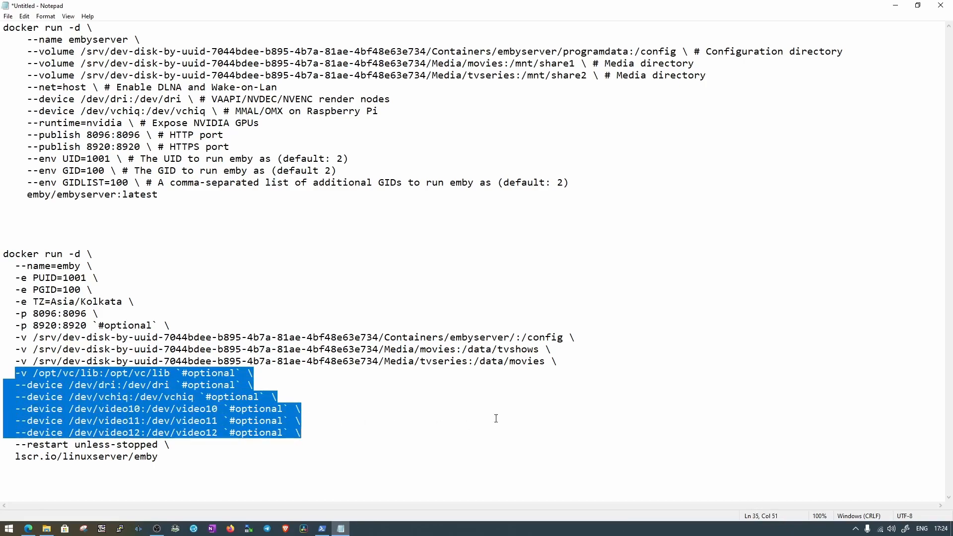
key(Delete)
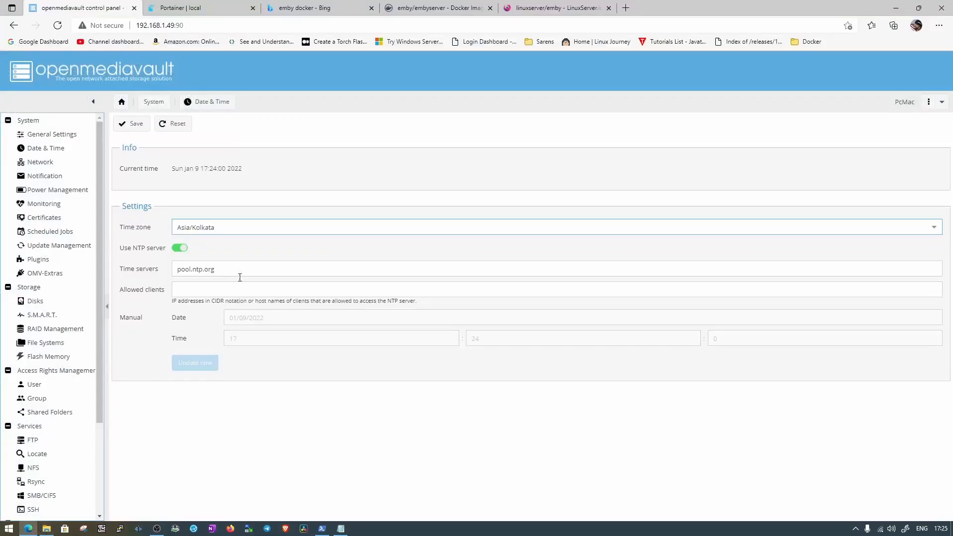
Step: Return to Portainer's container list, still showing seven running containers and no emby
click(199, 7)
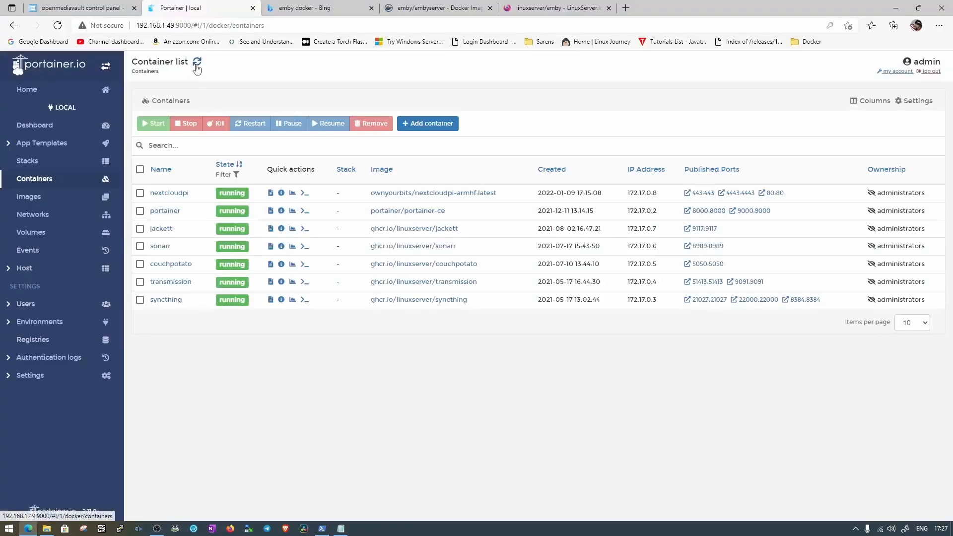
Step: Refresh Portainer's container list and open 192.168.1.49:8096 in a new tab
click(196, 64)
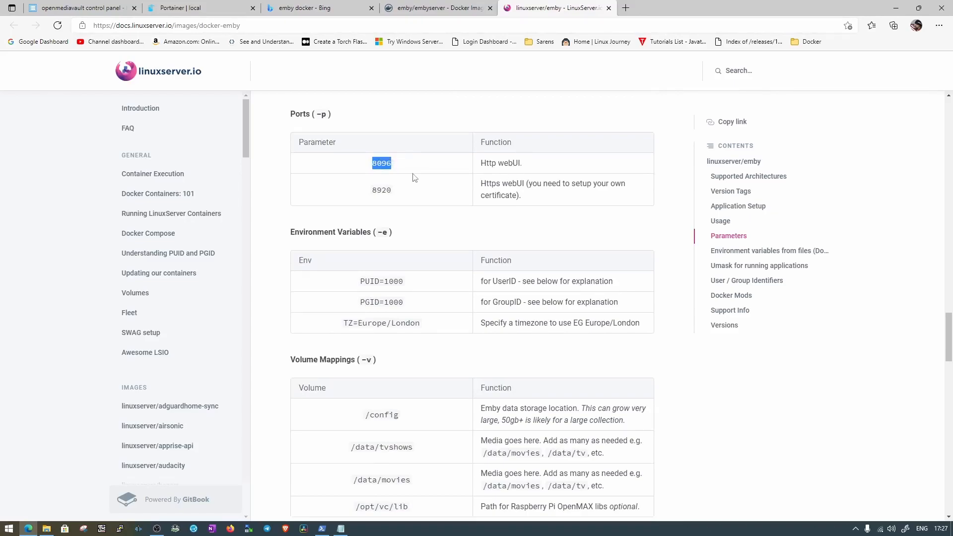
mouse_move(483, 193)
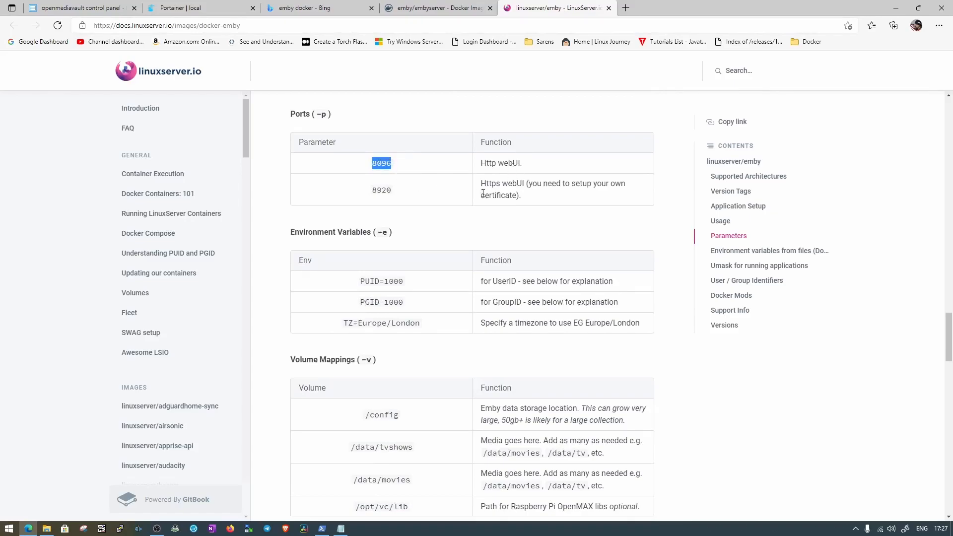
mouse_move(394, 198)
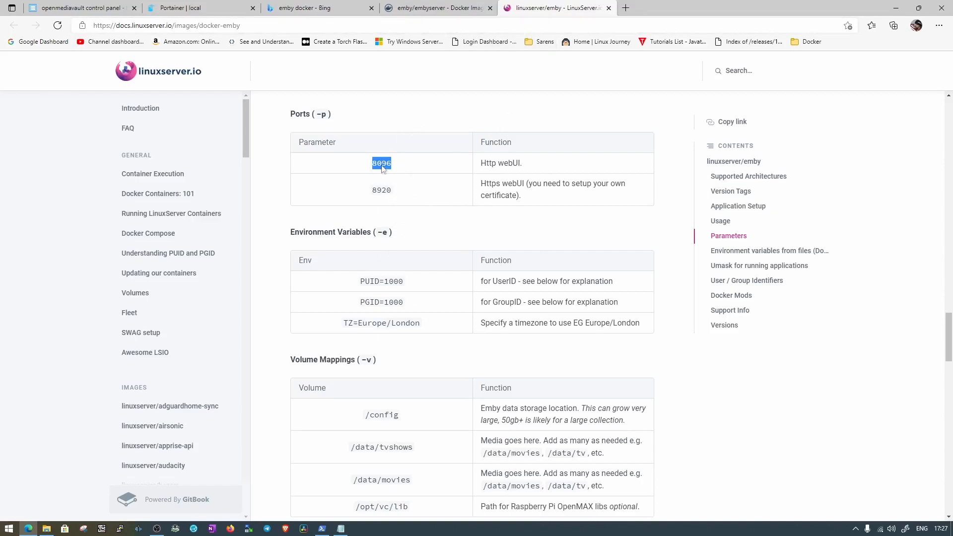
click(624, 7)
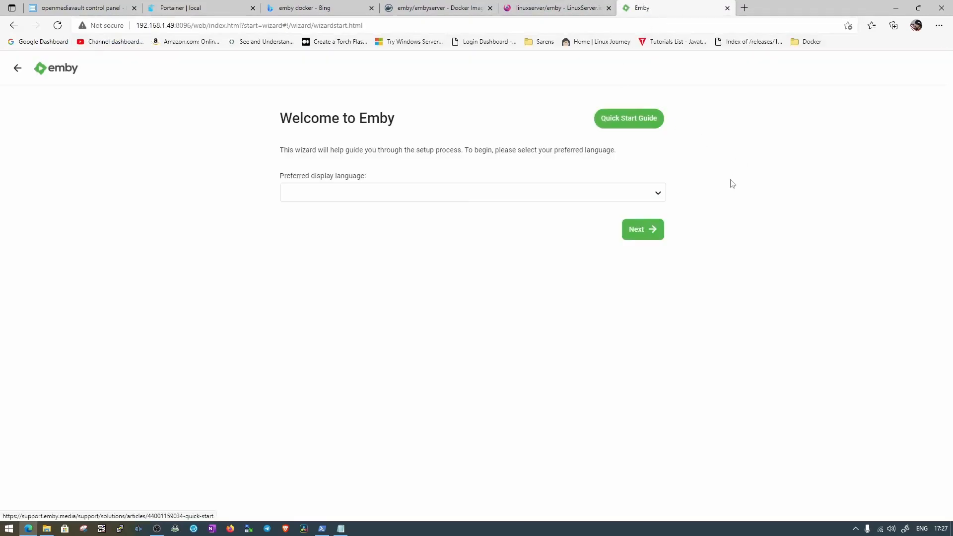
Step: Choose English (United States) as Emby's display language
click(472, 193)
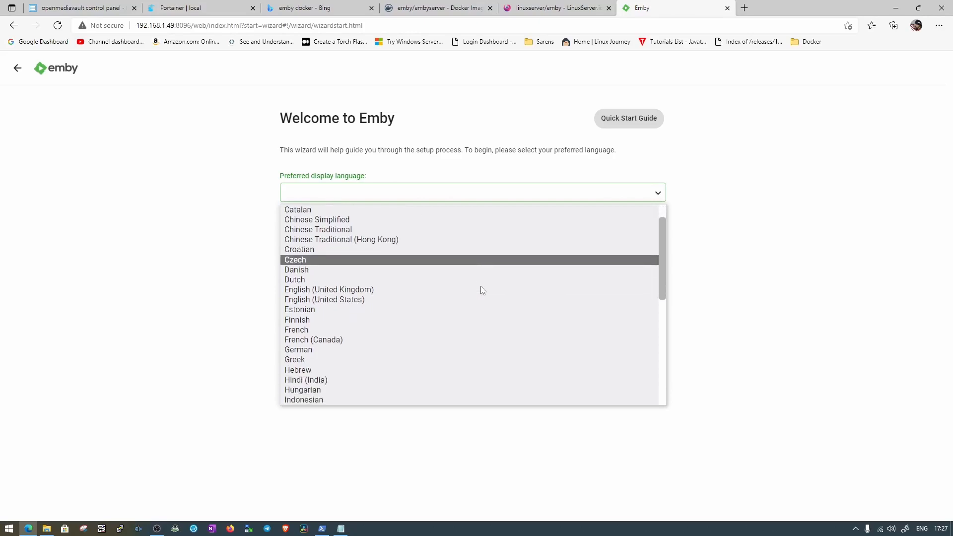
click(324, 298)
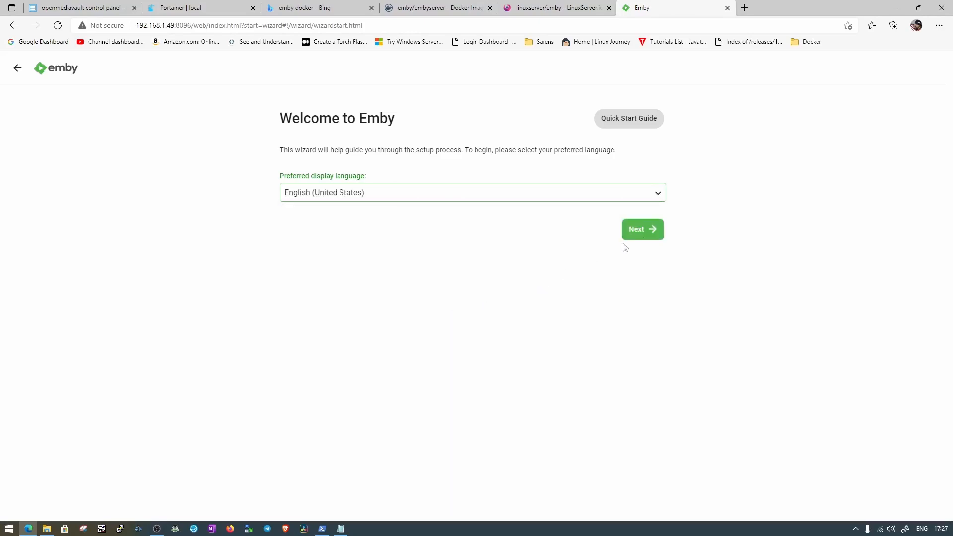
click(641, 230)
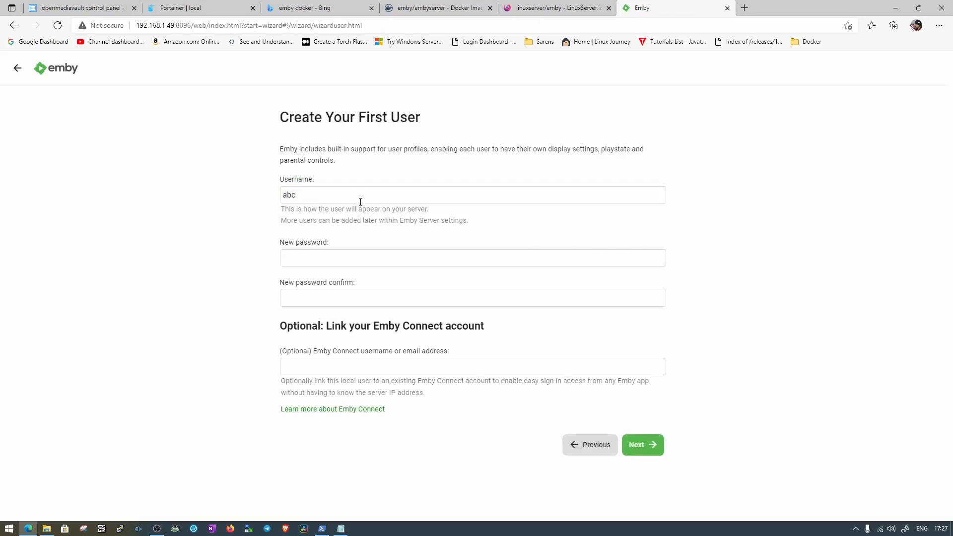
Step: Create the first Emby user PcMac with a password
text(PcMac)
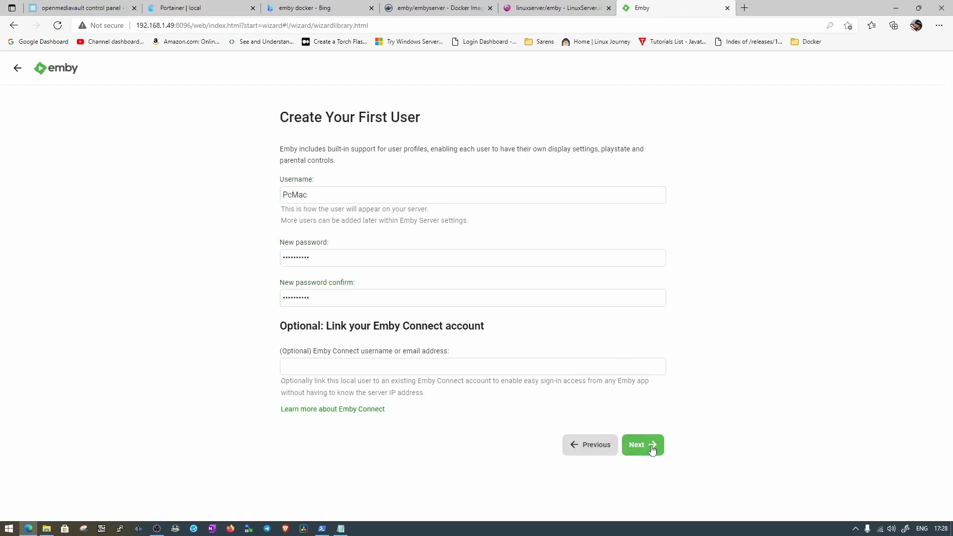
click(642, 444)
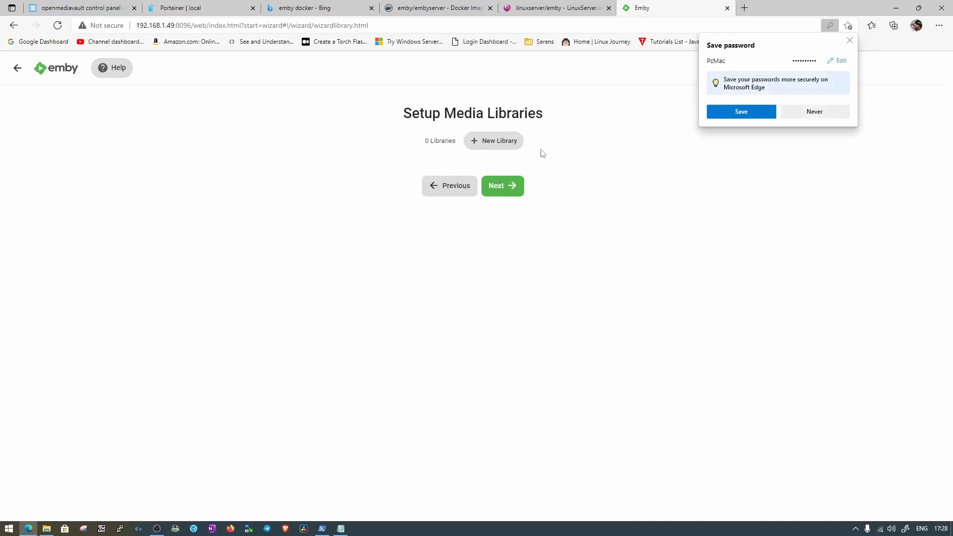
click(494, 140)
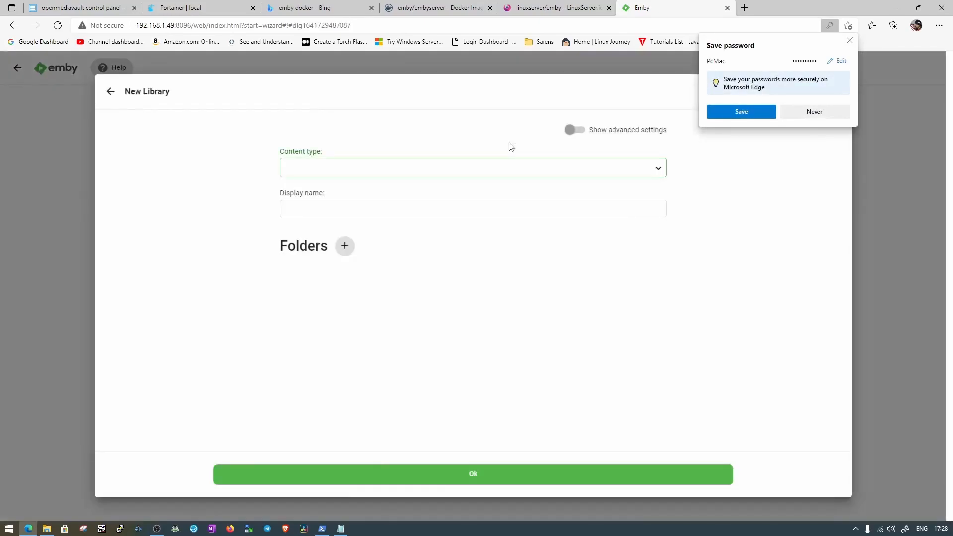
Step: Add a Movies library using the /data/movies folder
click(472, 168)
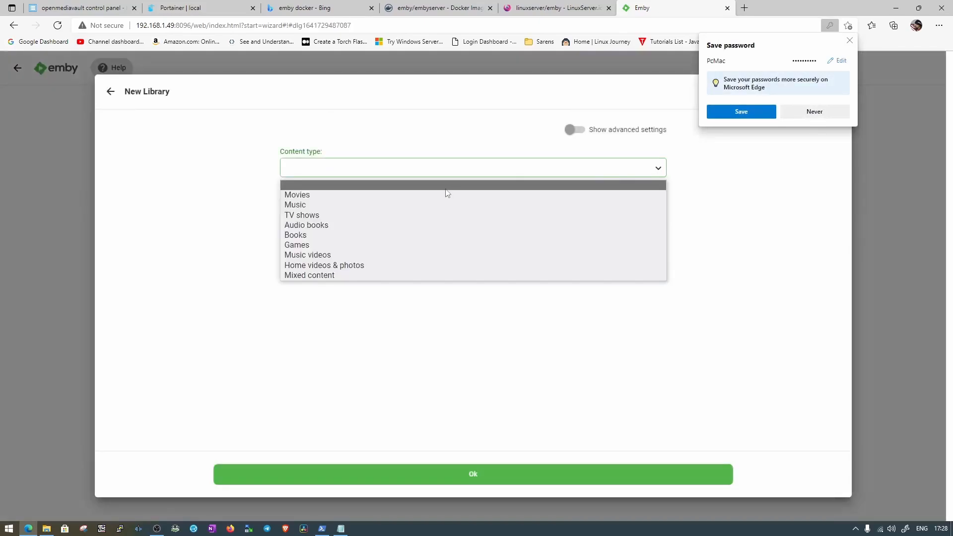
click(297, 195)
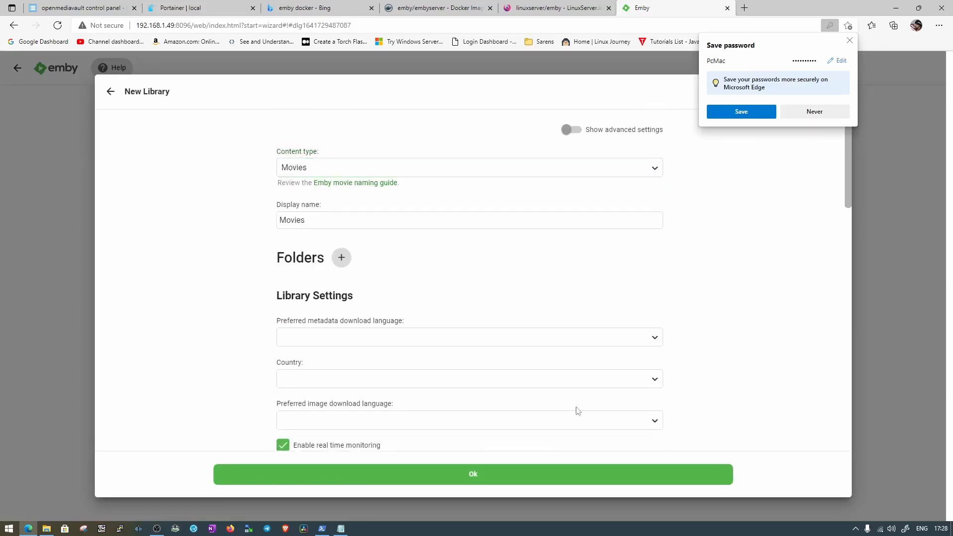
scroll(down, 3)
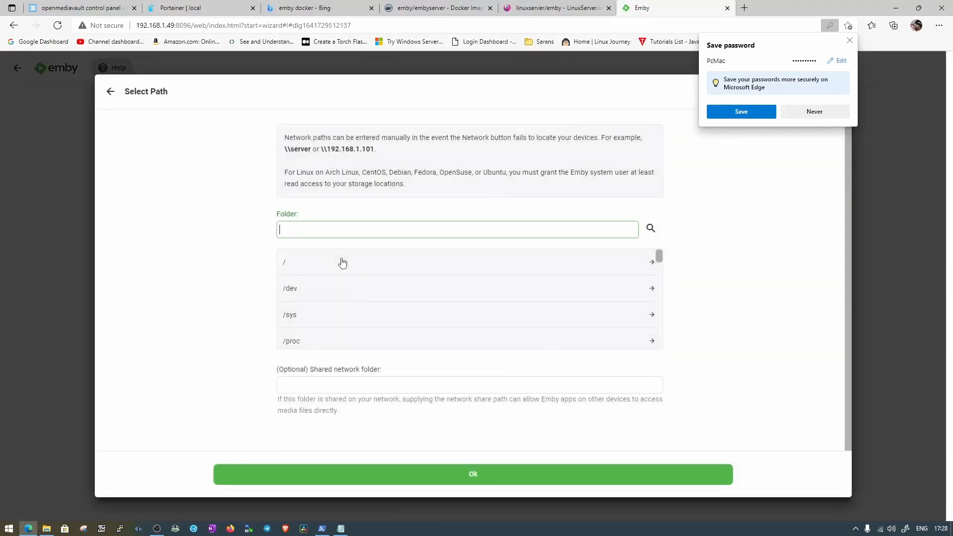
scroll(down, 3)
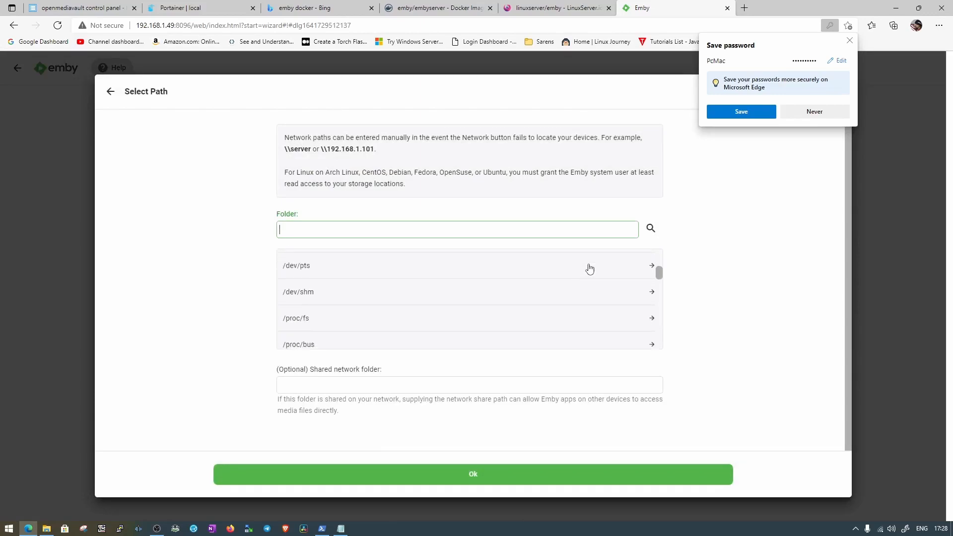
scroll(down, 3)
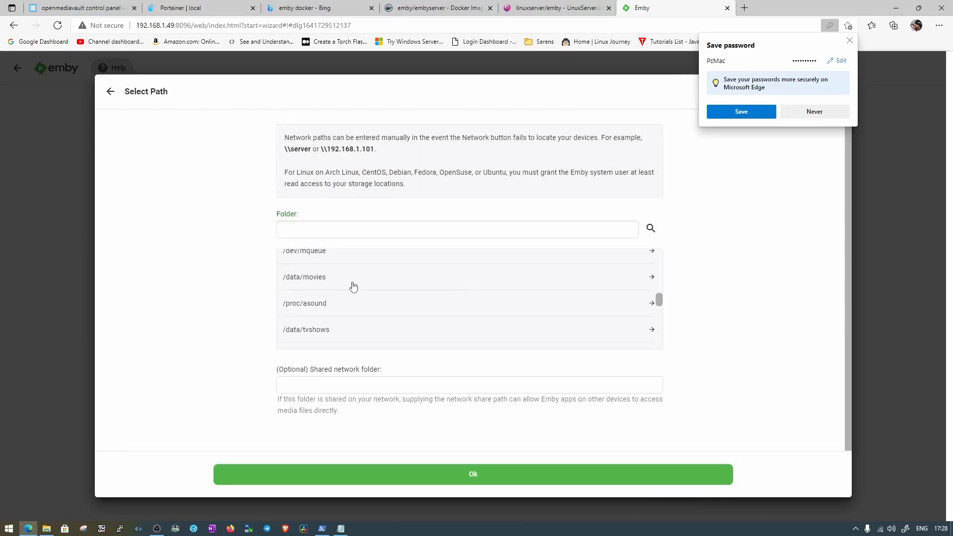
click(303, 277)
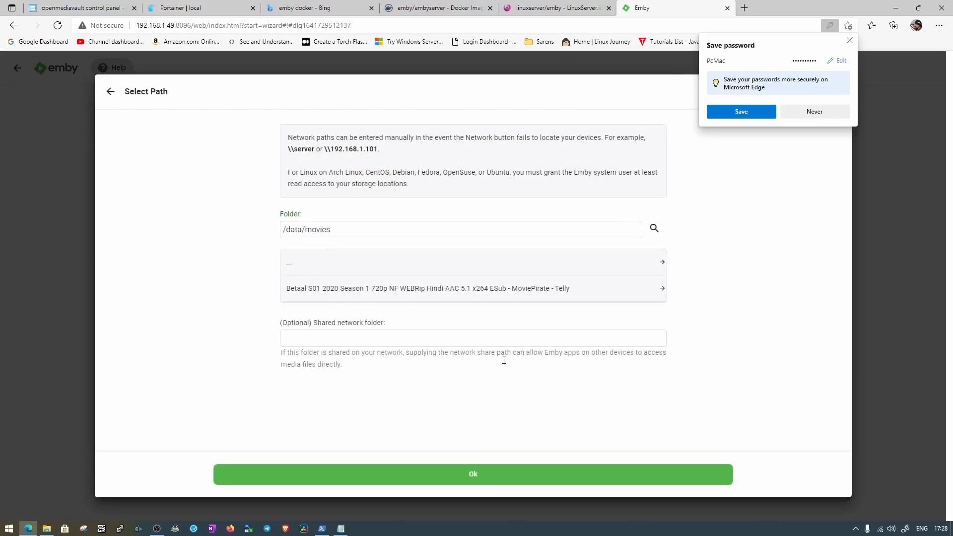
click(472, 473)
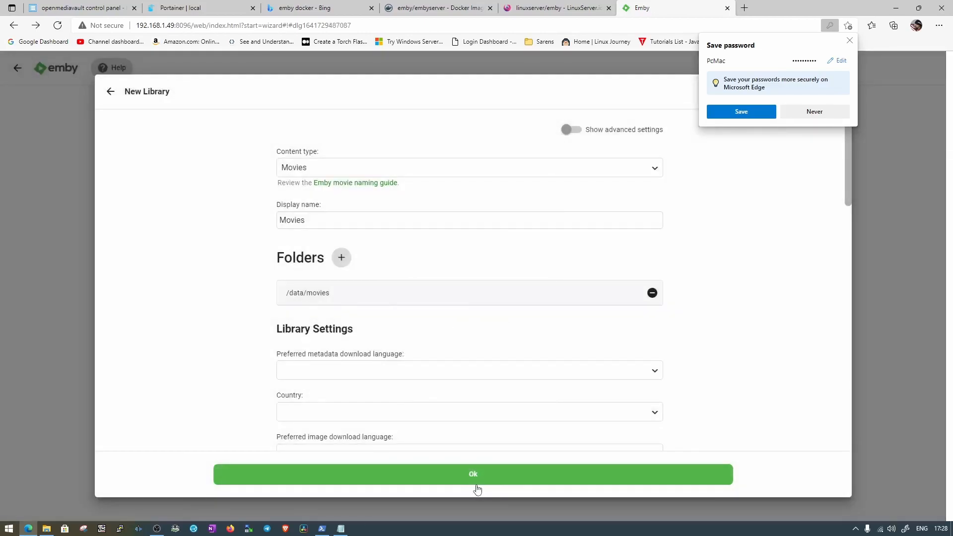
click(473, 474)
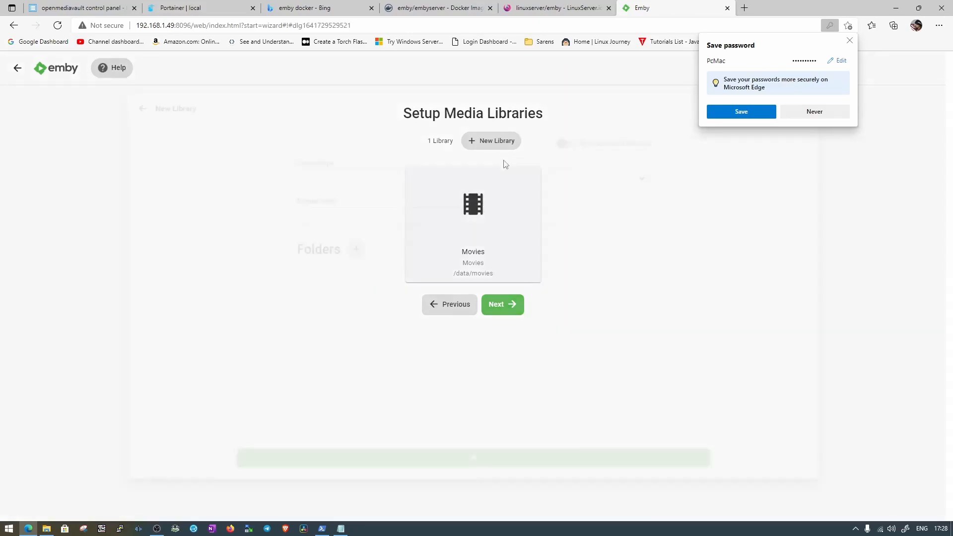
Step: Add a TV shows library using the /data/tvshows folder
click(490, 141)
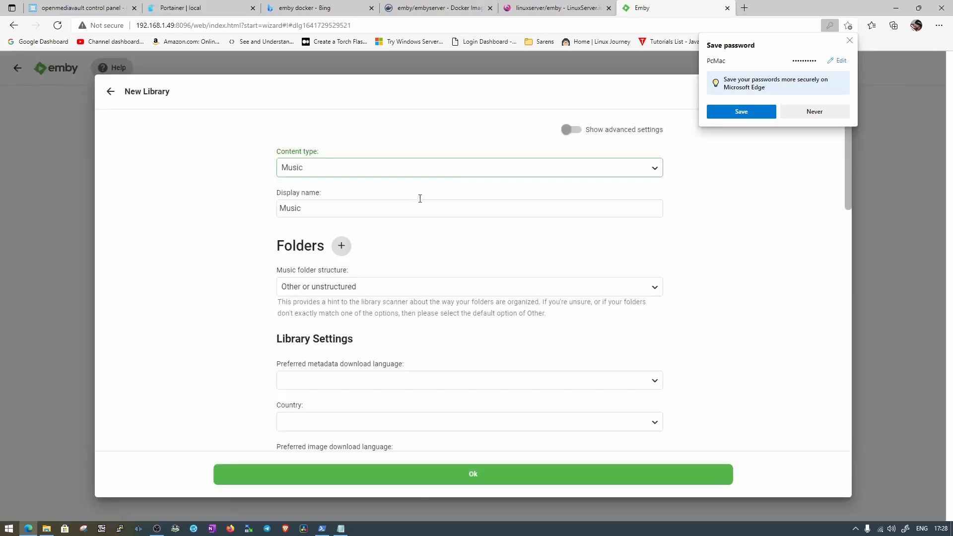
click(341, 245)
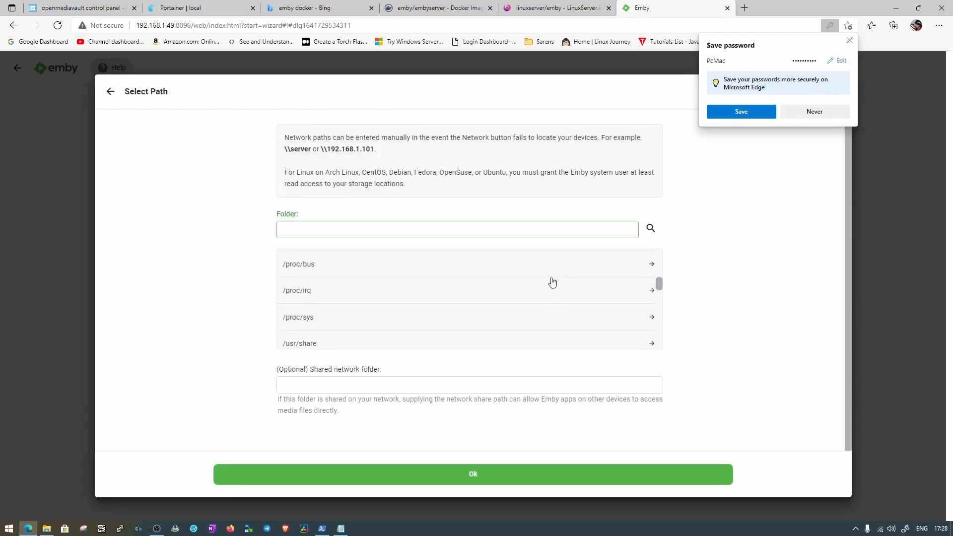
scroll(down, 3)
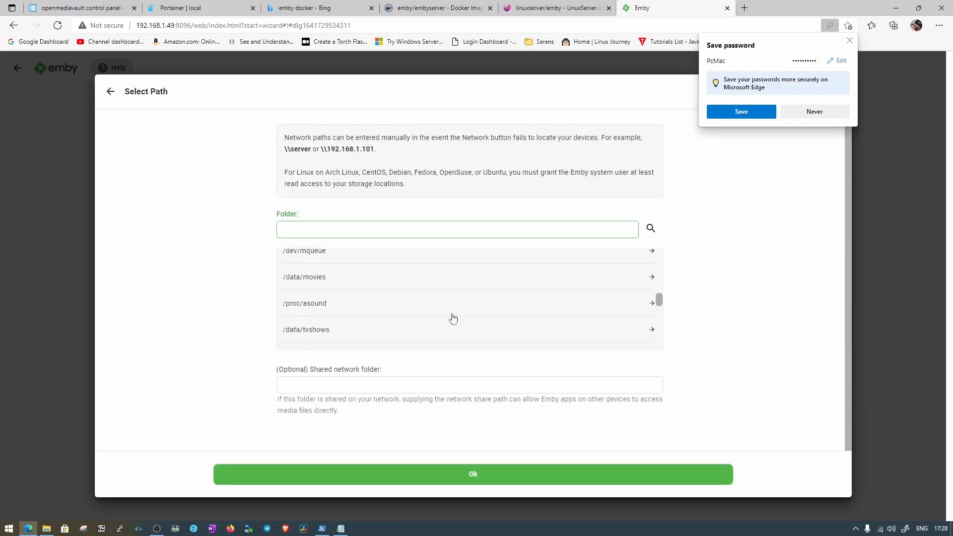
click(306, 329)
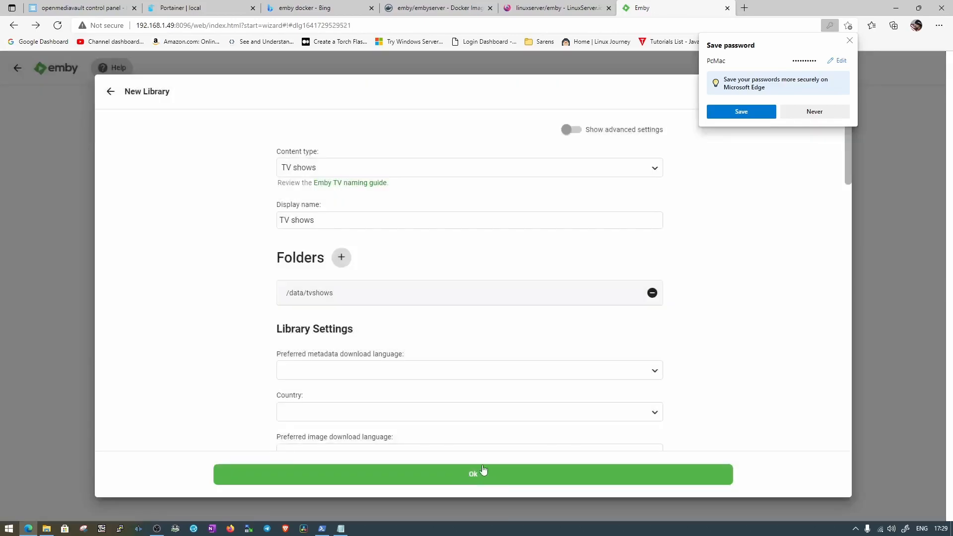
click(473, 473)
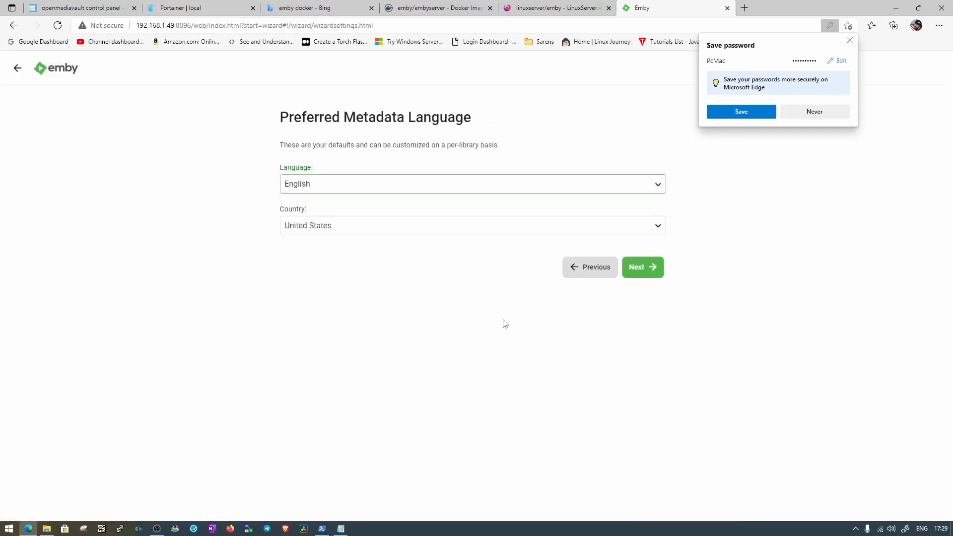
mouse_move(642, 267)
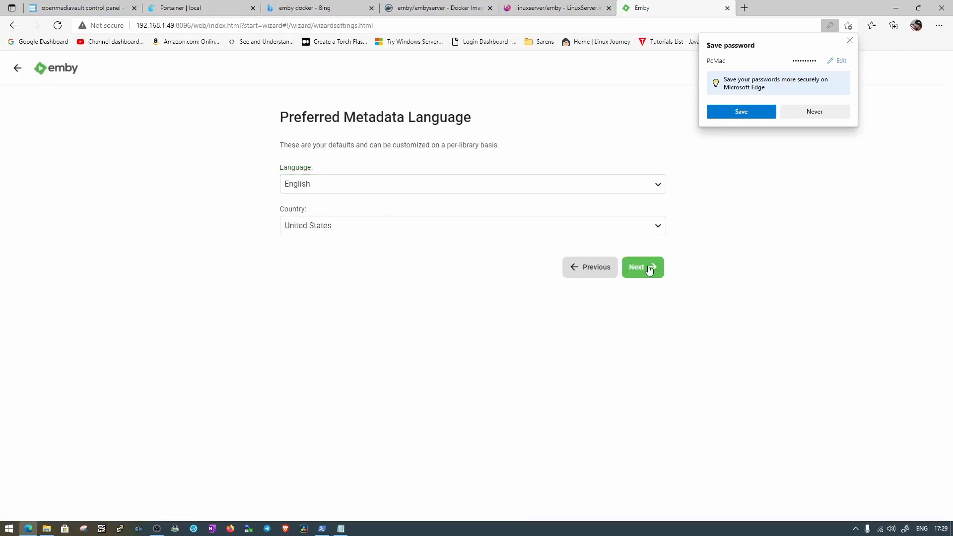
Step: Keep the default metadata language, accept the terms, finish setup, and sign in manually
click(642, 267)
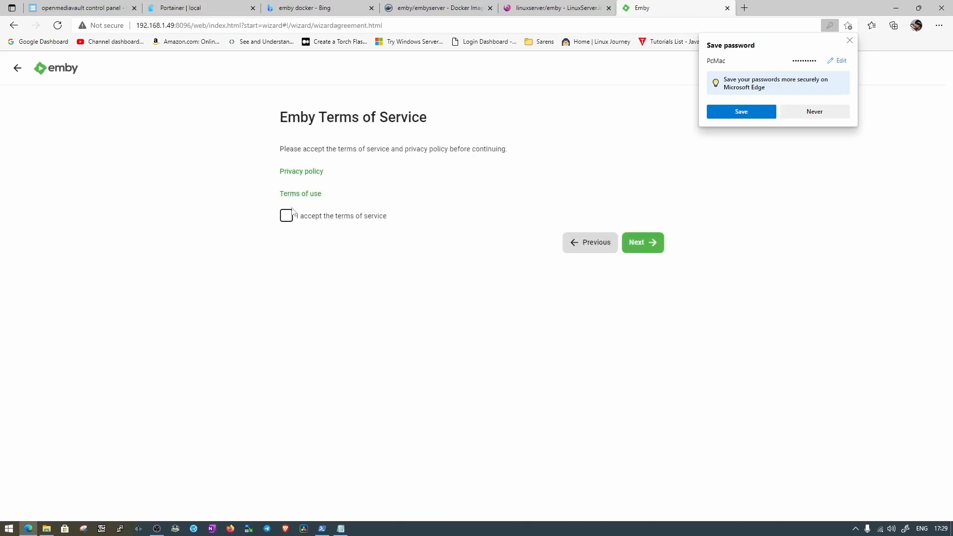
click(642, 242)
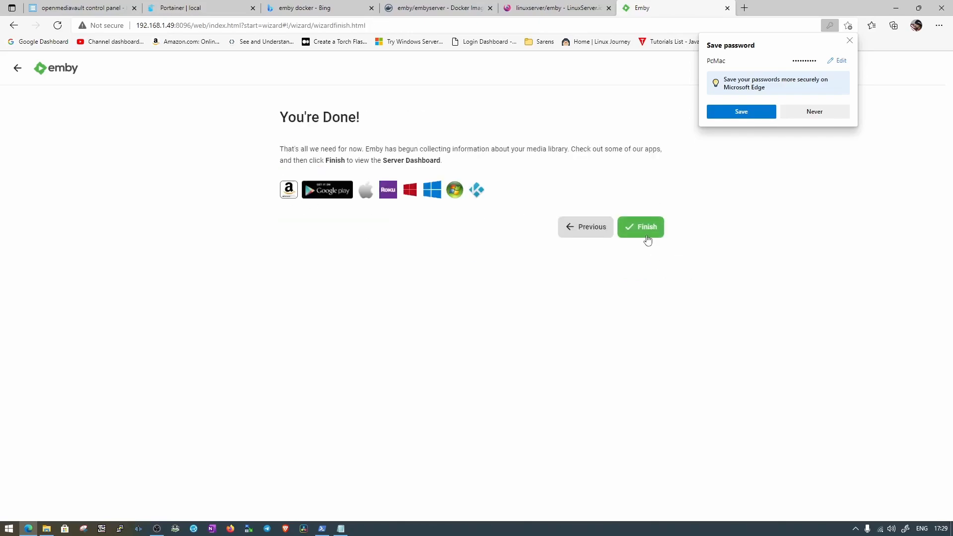
click(639, 227)
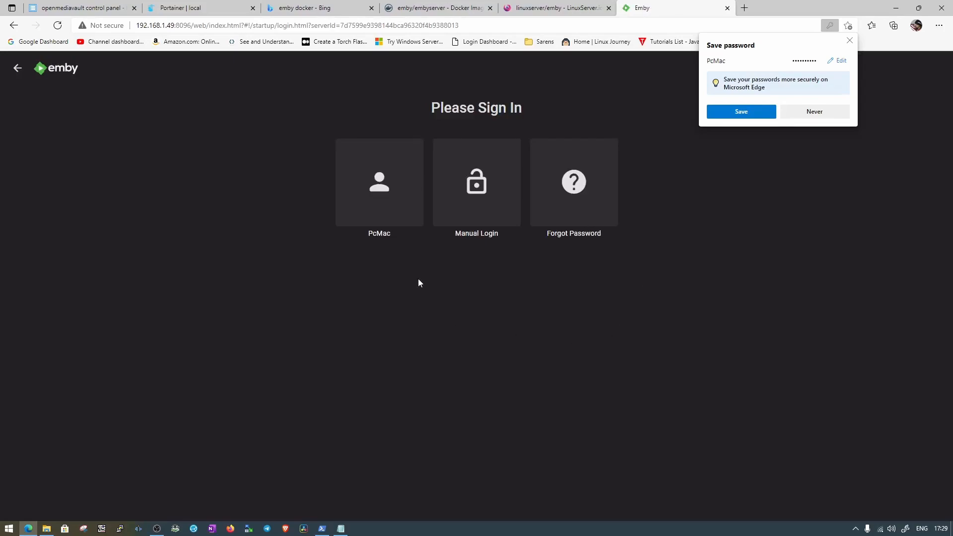
click(378, 182)
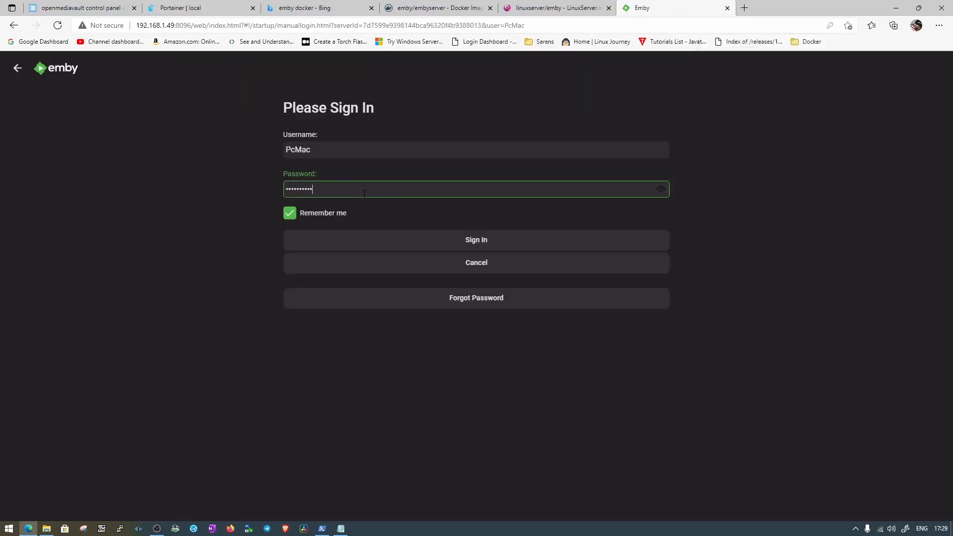
click(476, 239)
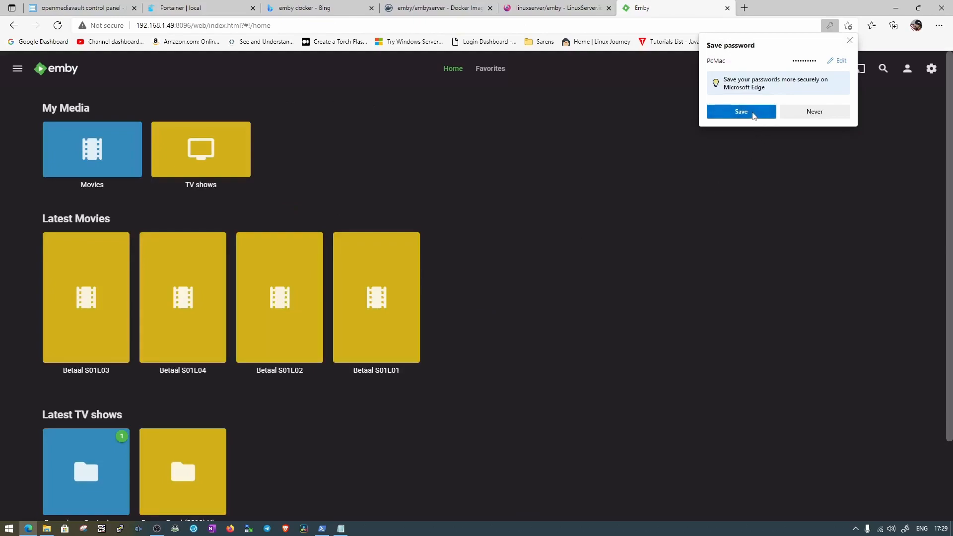
Step: Save the password in Edge, play Betaal S01E03, then open the TV shows library
click(740, 111)
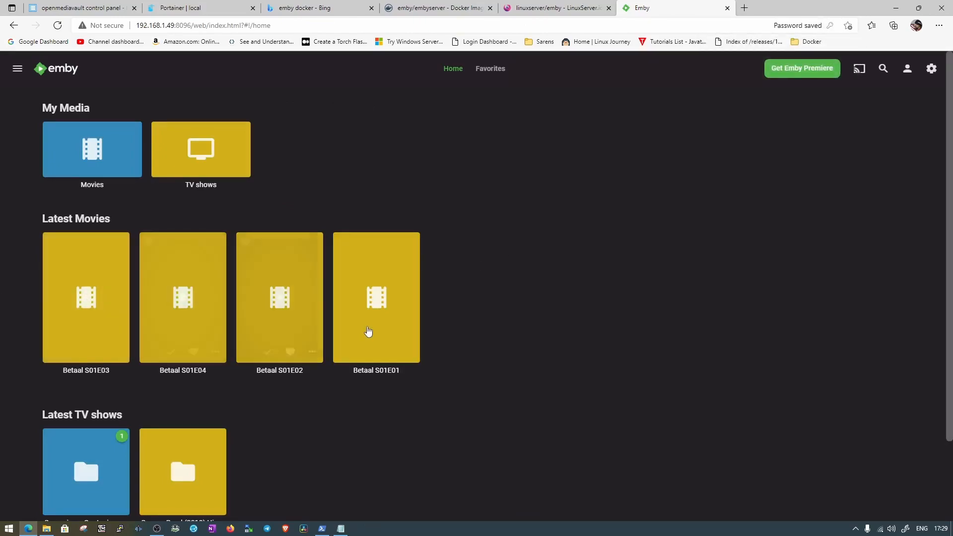
mouse_move(455, 332)
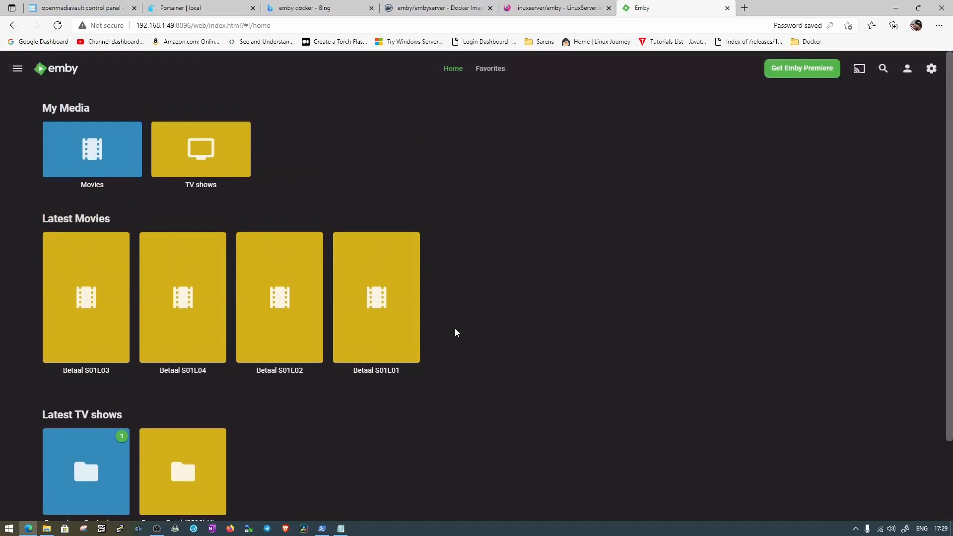
mouse_move(182, 297)
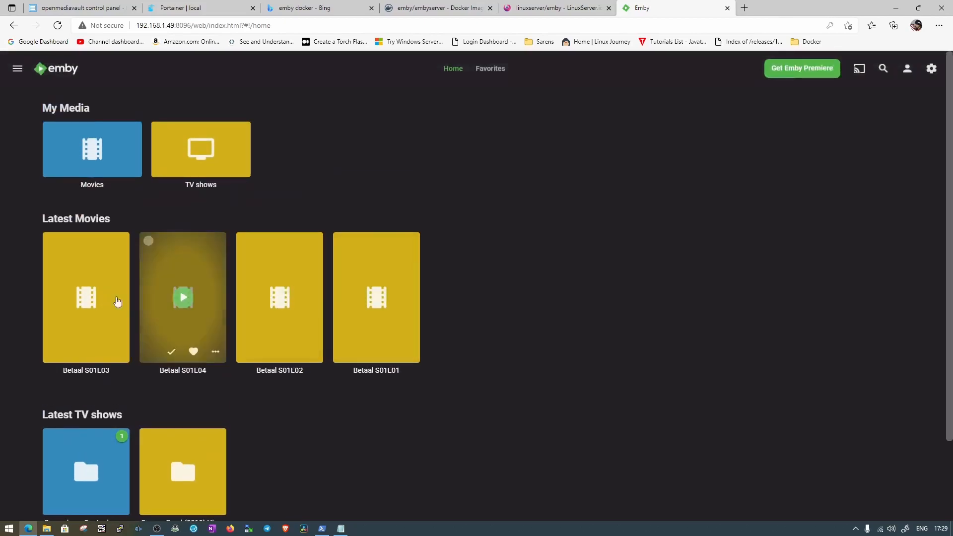
mouse_move(86, 298)
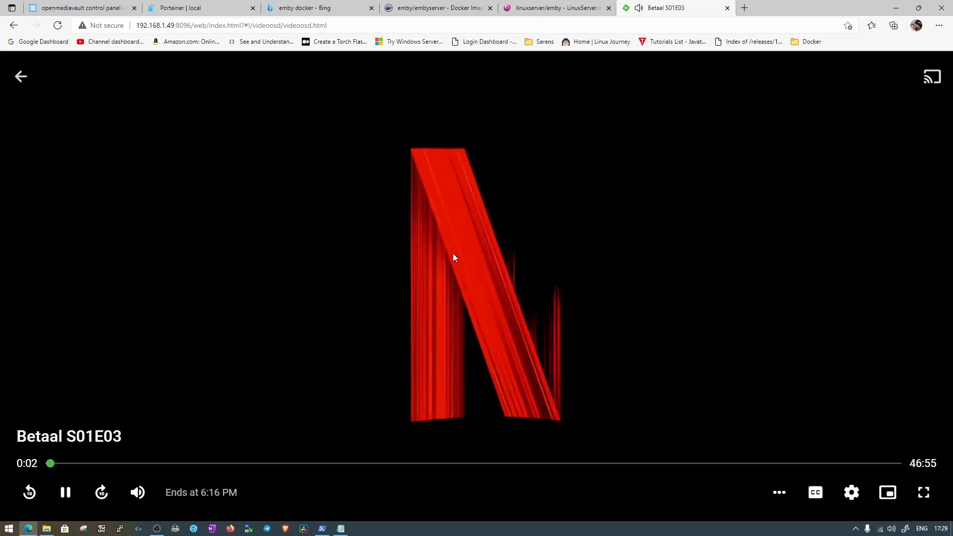
click(21, 76)
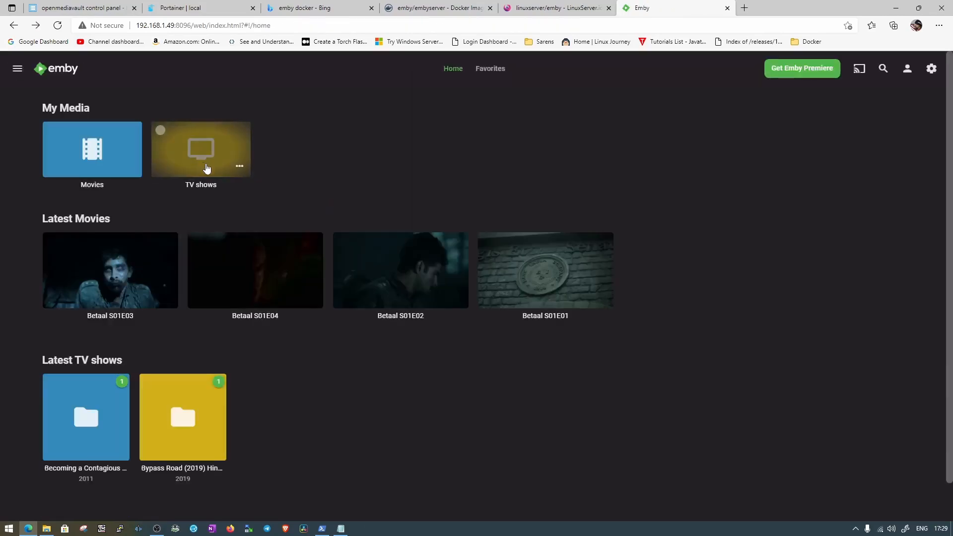
click(200, 149)
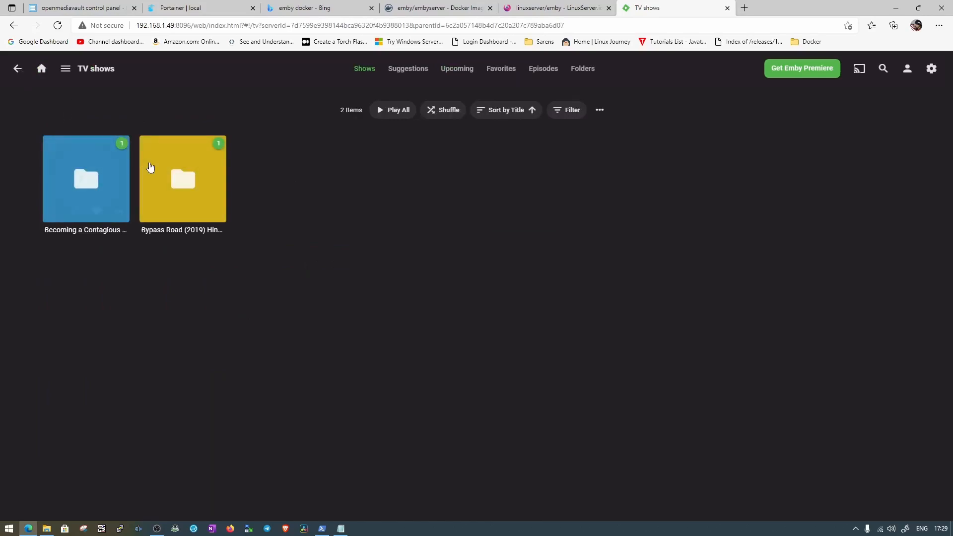